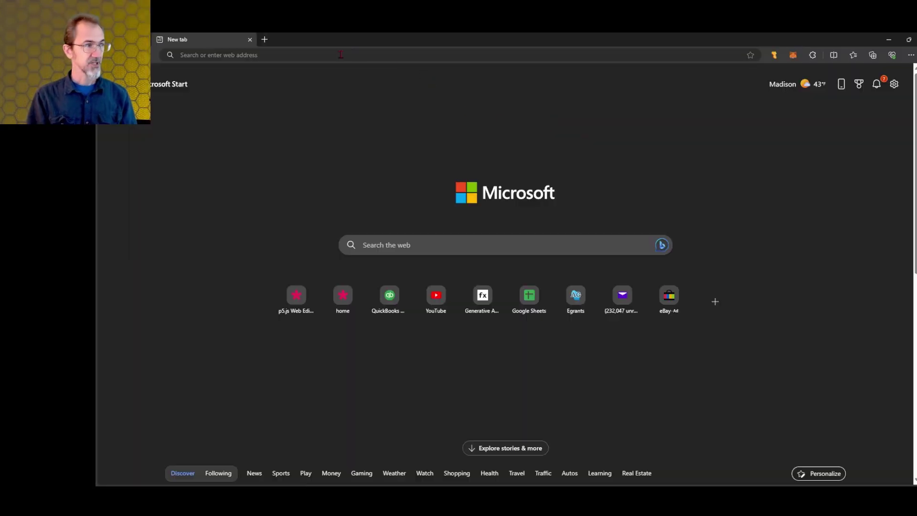
# - Go to the p5.js home page at p5js.org via the 'home | p5.js' address-bar suggestion
pyautogui.write('p5js.org')
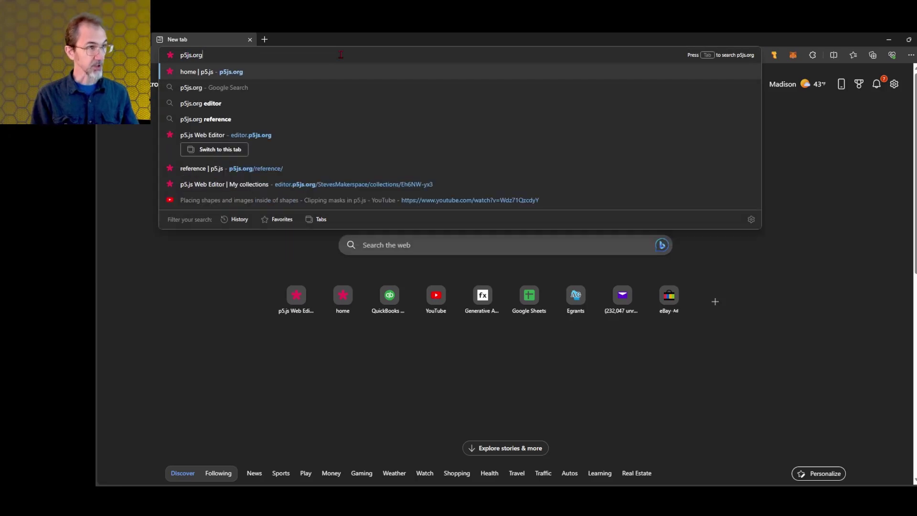
pyautogui.click(200, 70)
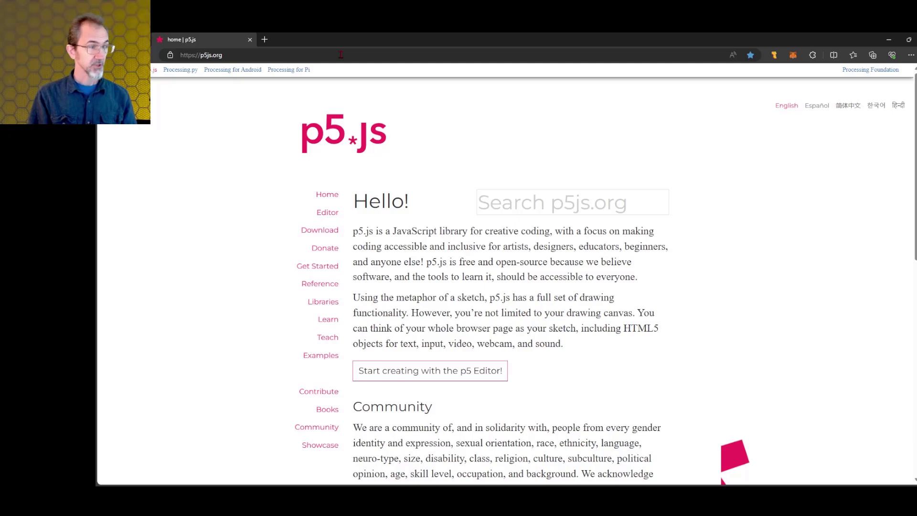
pyautogui.moveTo(327, 222)
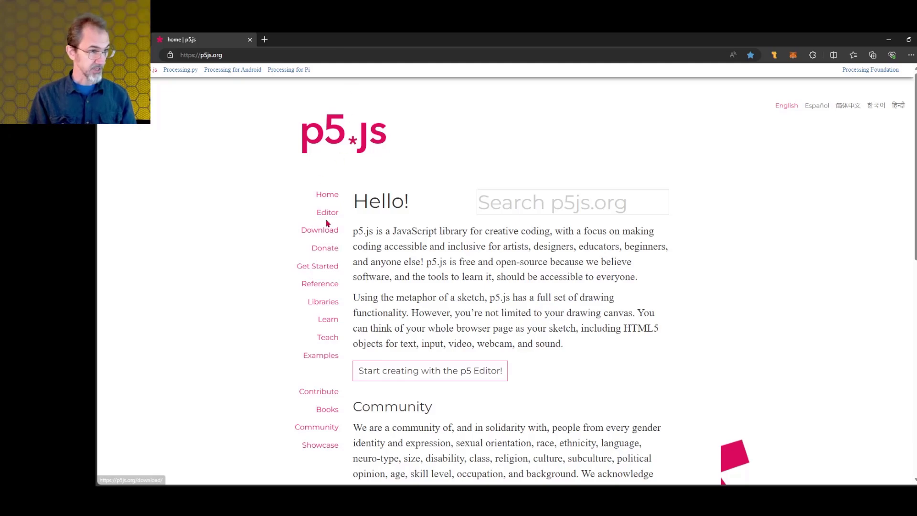
# - In the online editor, set background(150) and createCanvas(500, 500)
pyautogui.click(327, 212)
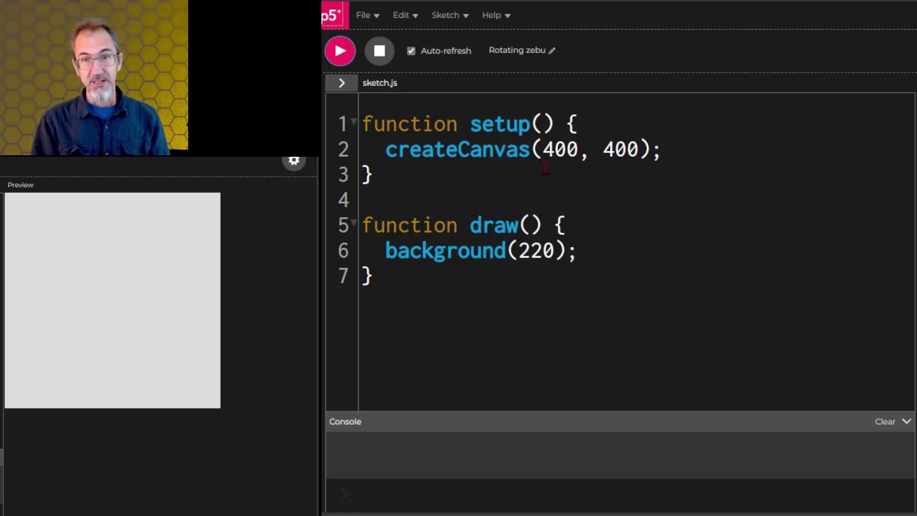
pyautogui.moveTo(615, 178)
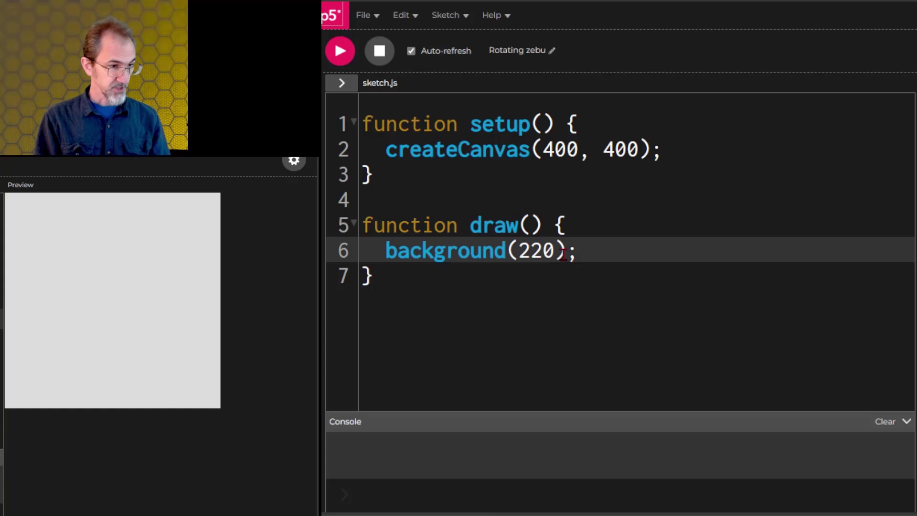
pyautogui.press('Backspace')
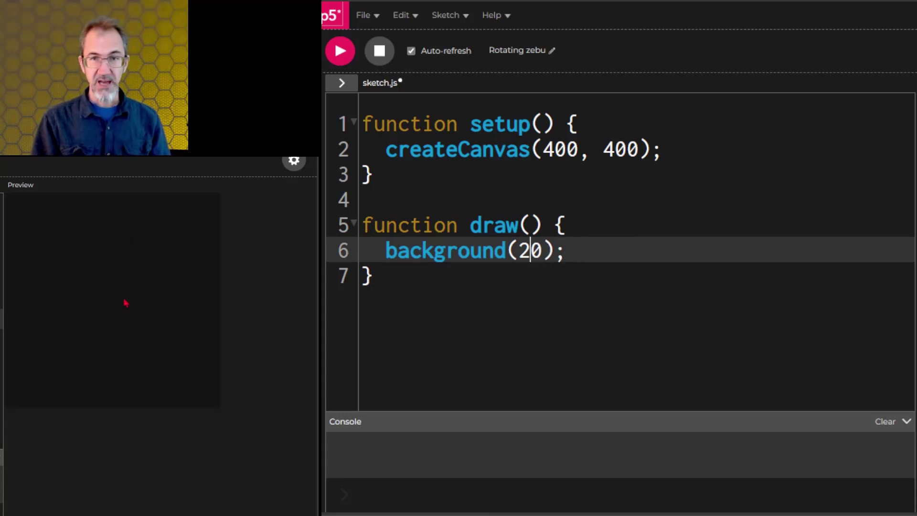
pyautogui.write('15')
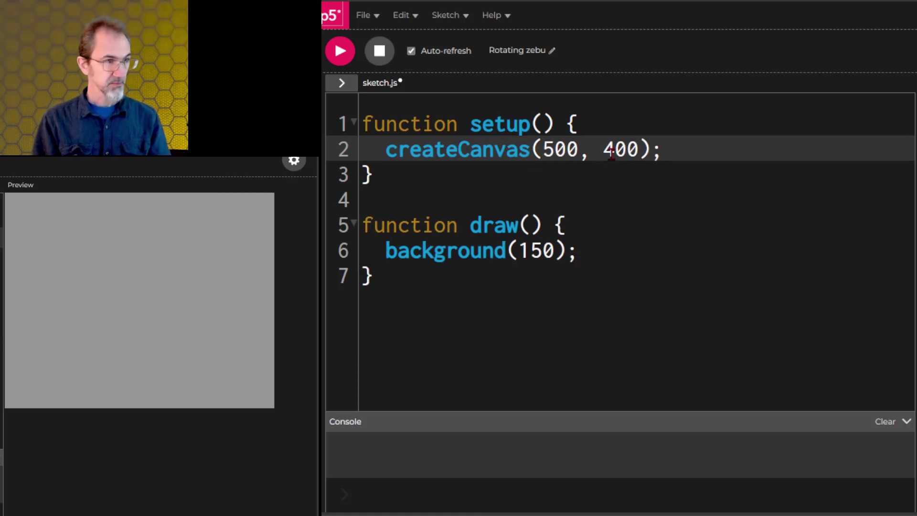
pyautogui.write('500')
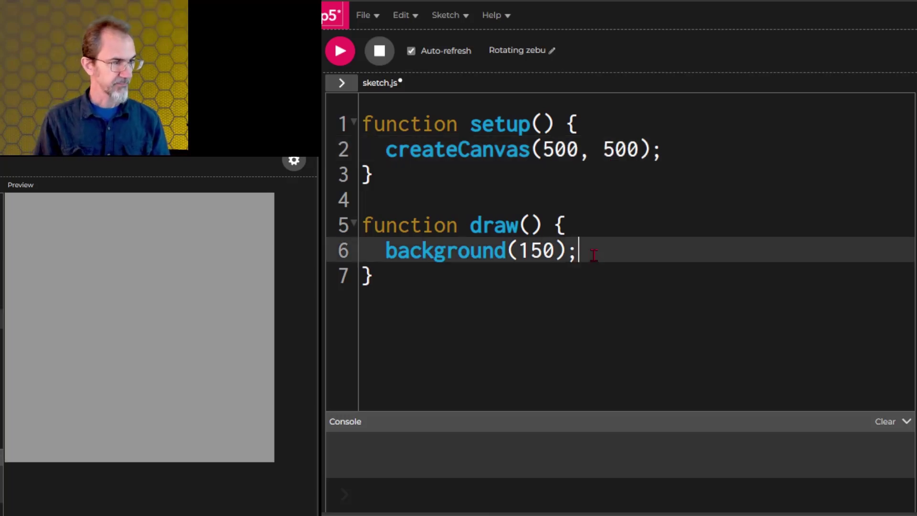
# - Add circle(200,200,300) inside draw() and run the sketch to show the white circle
pyautogui.press('Enter')
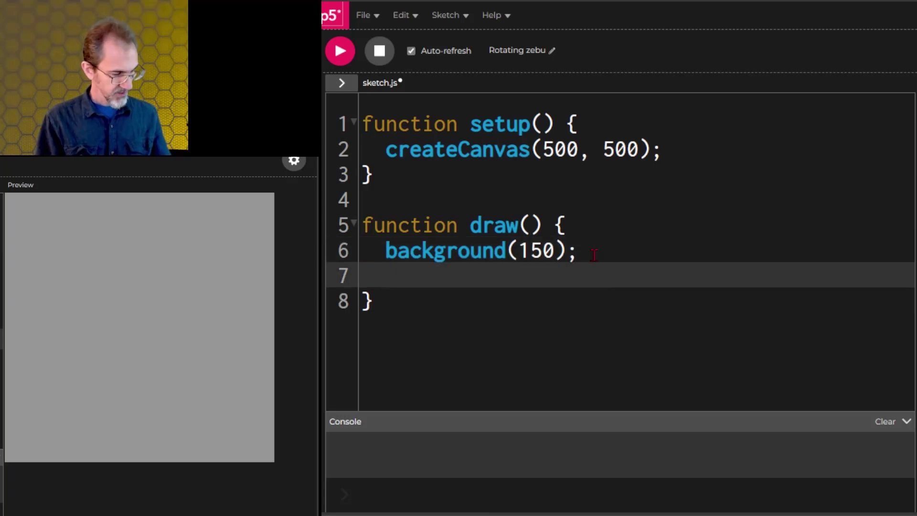
pyautogui.write('circle(')
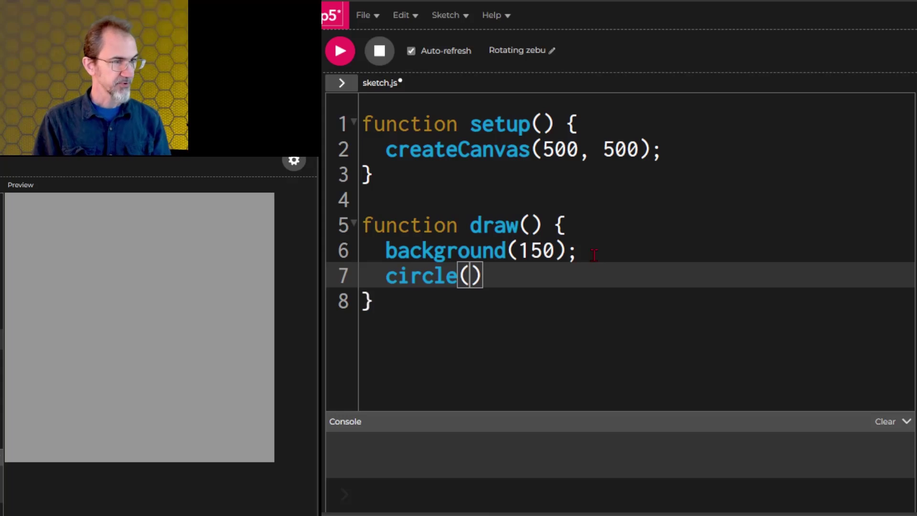
pyautogui.write('200')
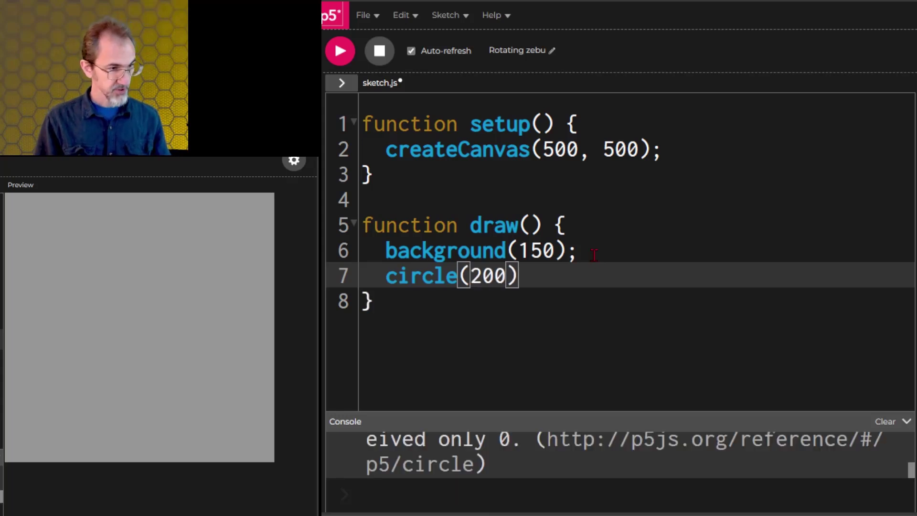
pyautogui.write(',200,300')
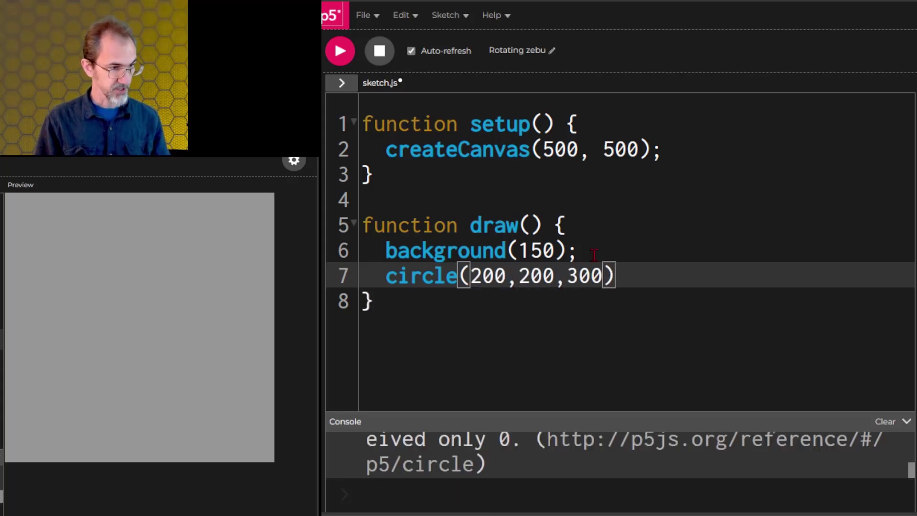
pyautogui.click(340, 51)
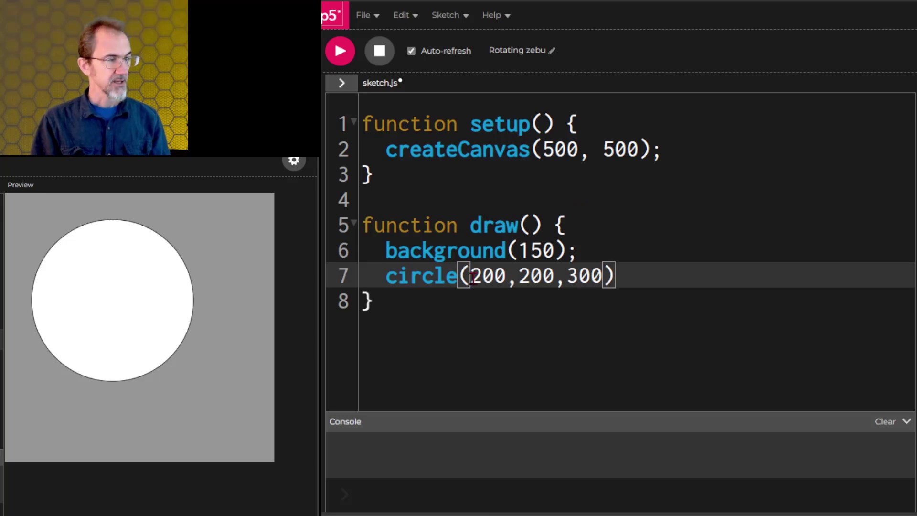
# - Terminate the circle statement with a semicolon and reduce its diameter argument to 200, then 100
pyautogui.write(';')
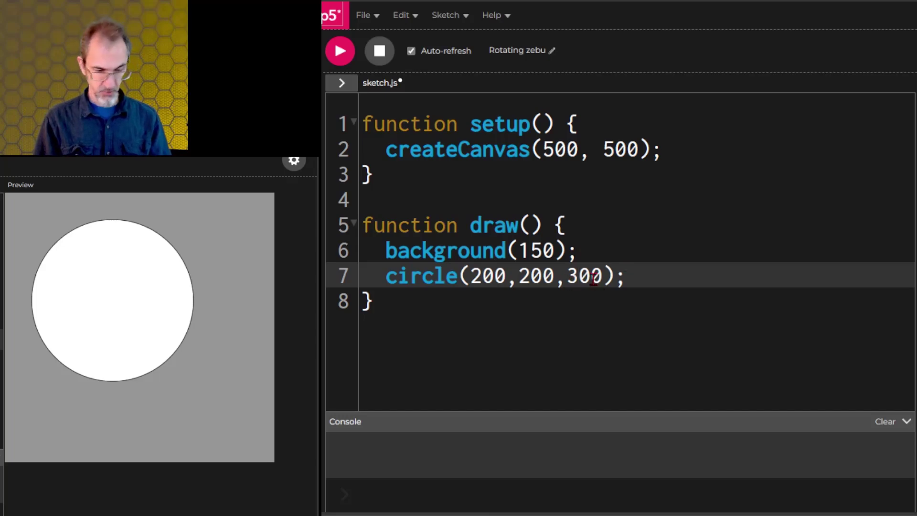
pyautogui.write('200')
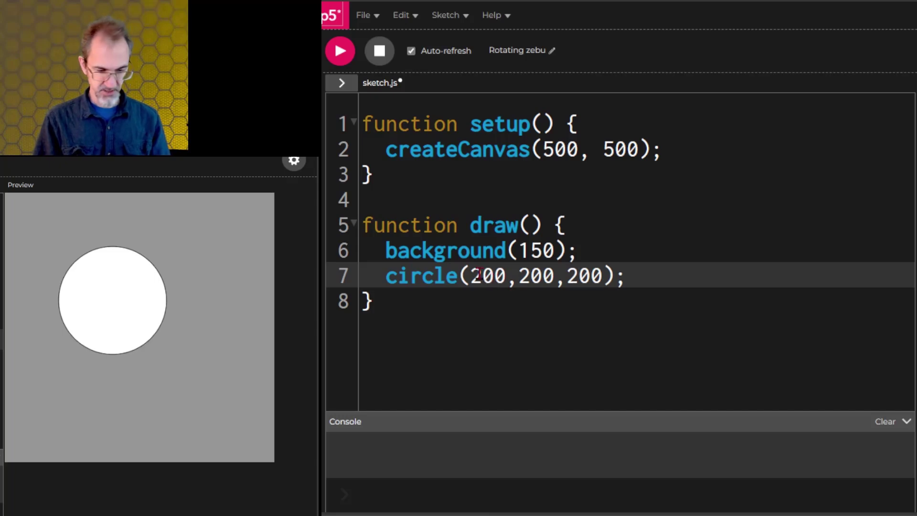
pyautogui.write('100')
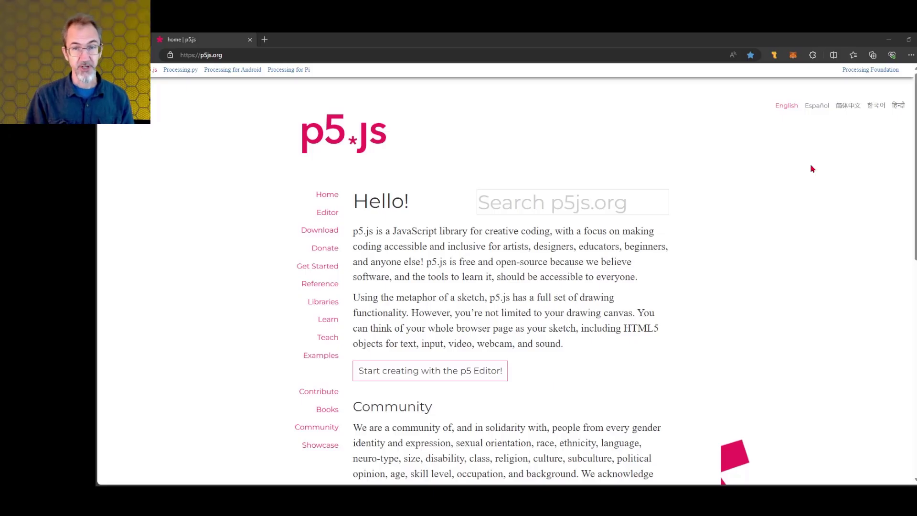
pyautogui.moveTo(871, 72)
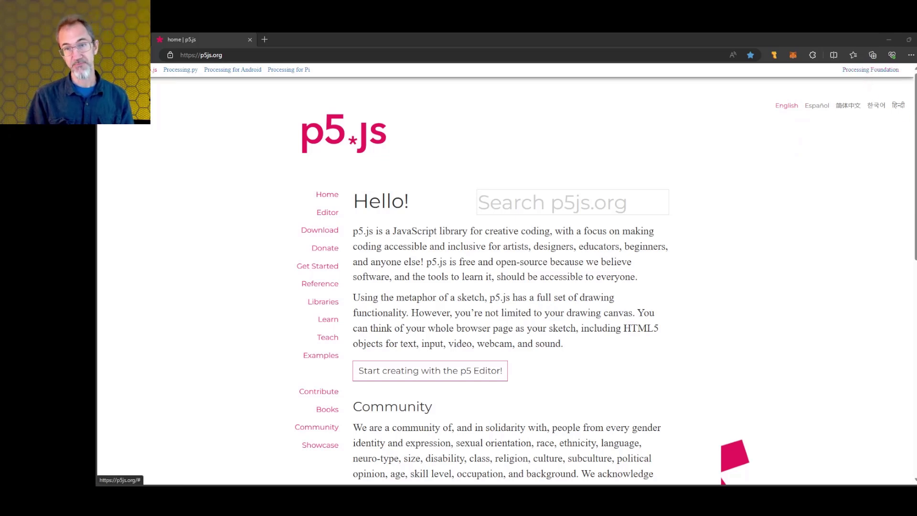
pyautogui.moveTo(330, 287)
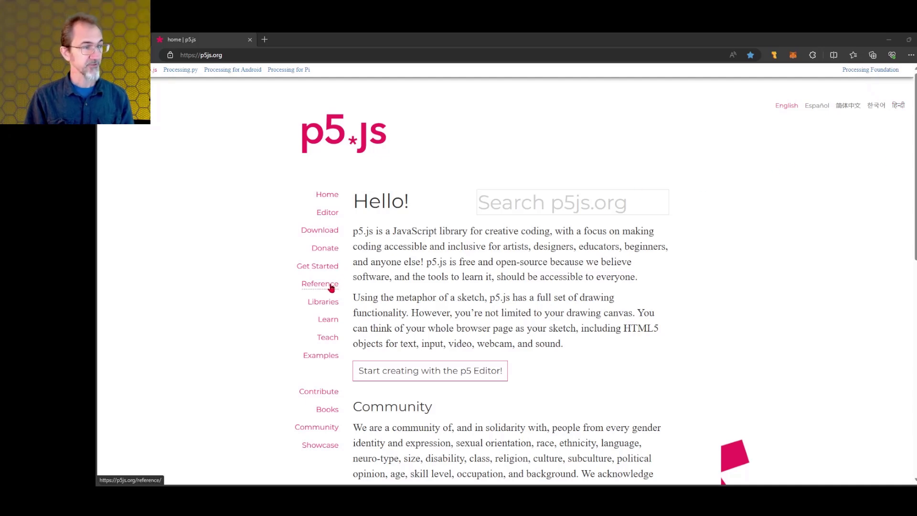
# - From the reference index, reach the circle() entry and its Syntax and x, y, d Parameters sections
pyautogui.click(319, 283)
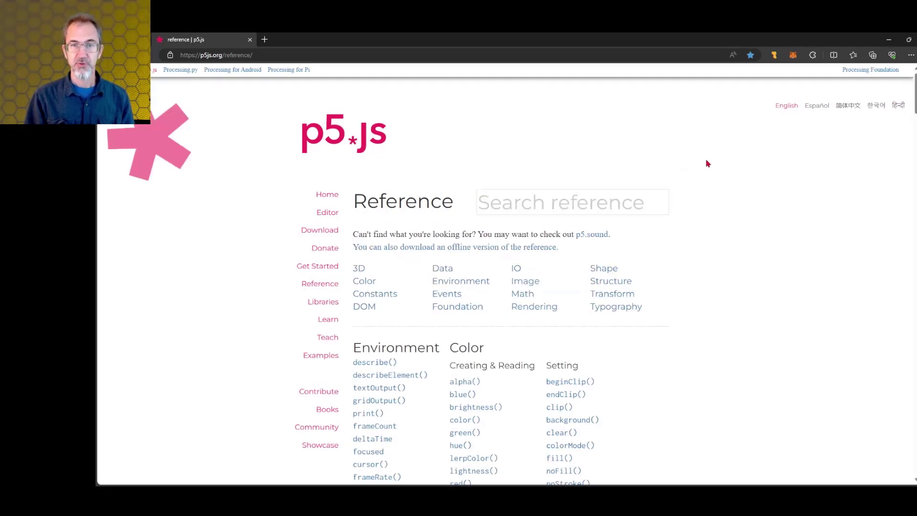
pyautogui.scroll(-3)
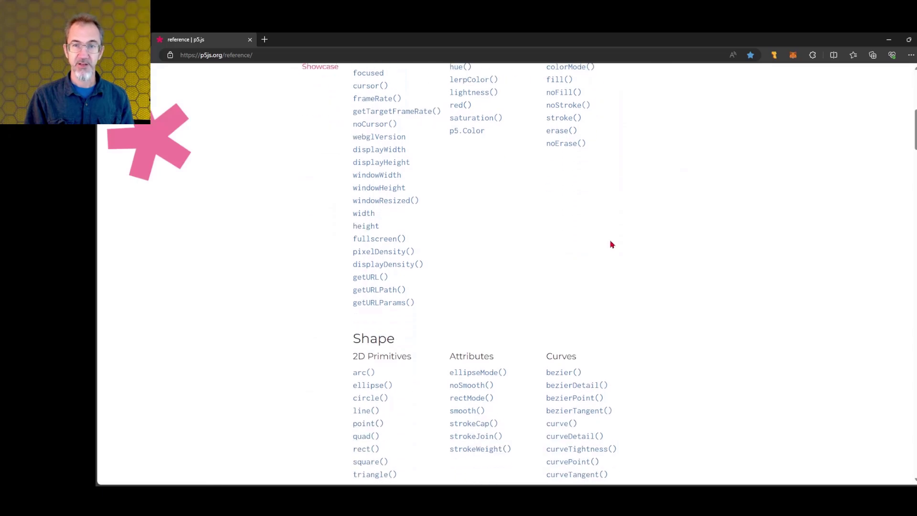
pyautogui.scroll(-3)
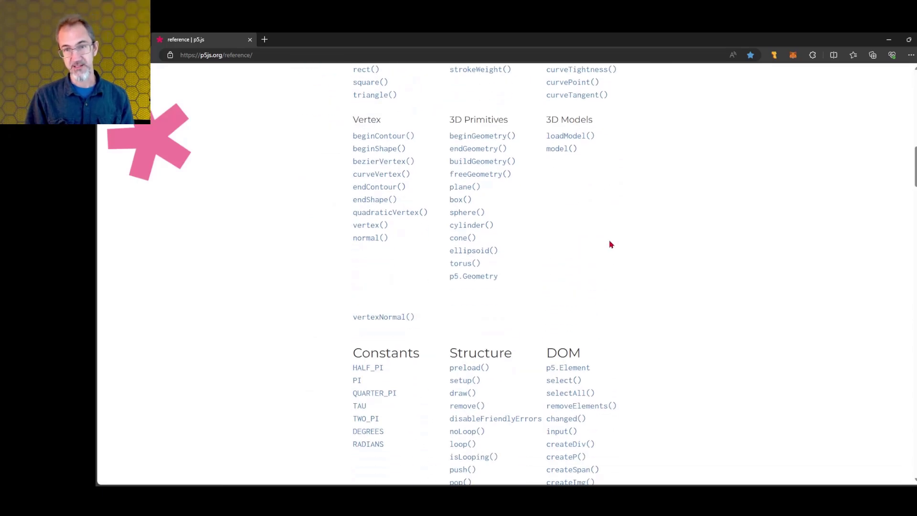
pyautogui.scroll(-3)
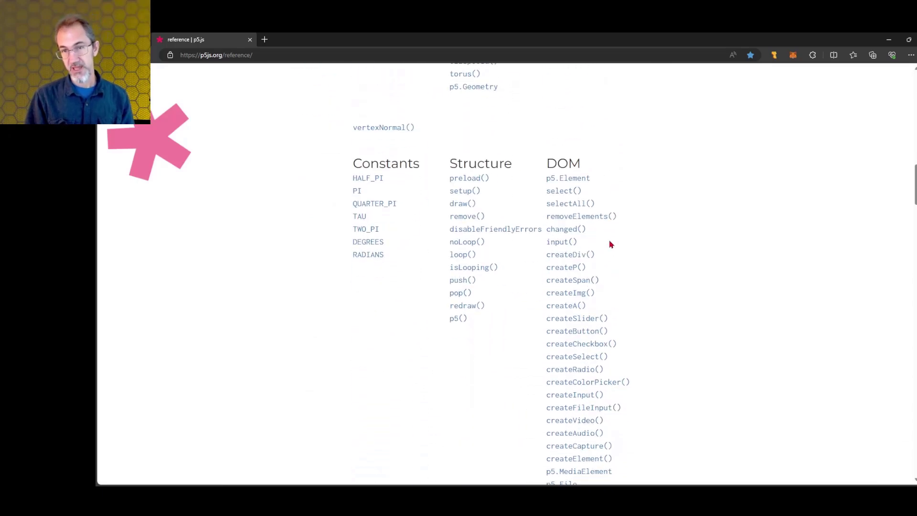
pyautogui.scroll(-3)
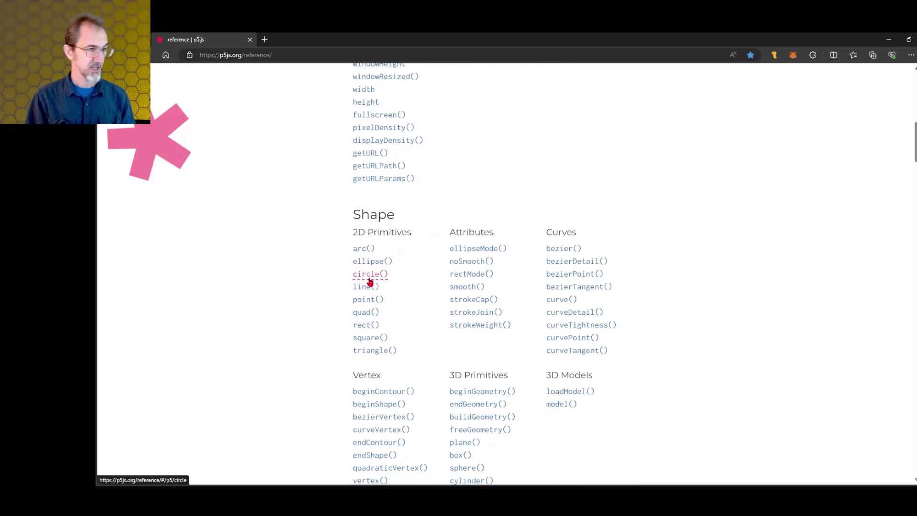
pyautogui.click(370, 274)
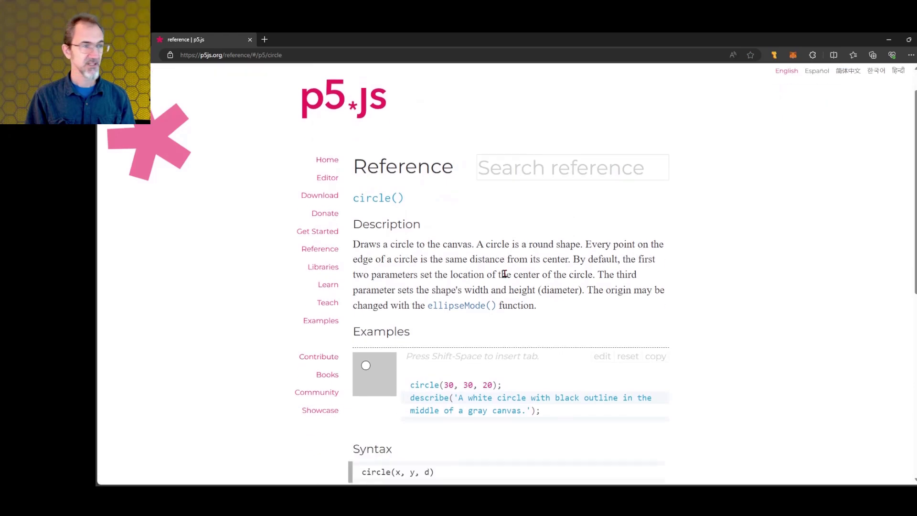
pyautogui.scroll(-3)
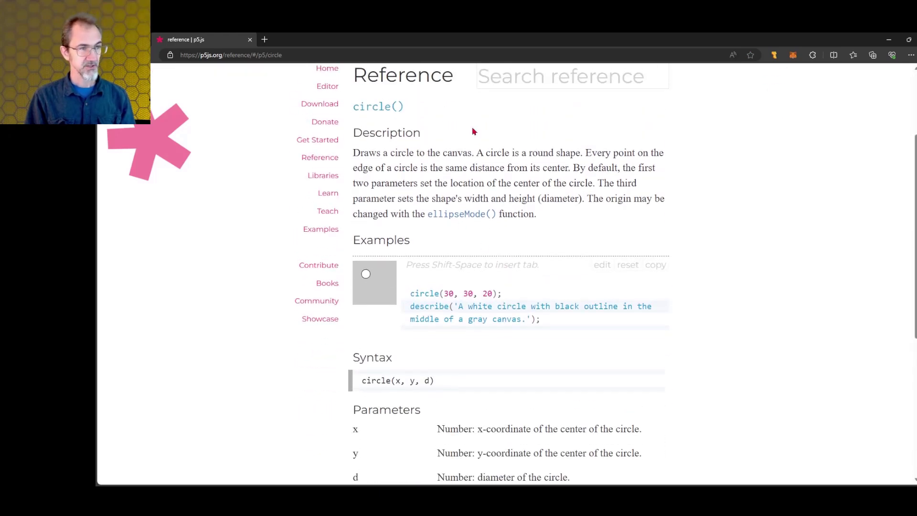
pyautogui.scroll(-3)
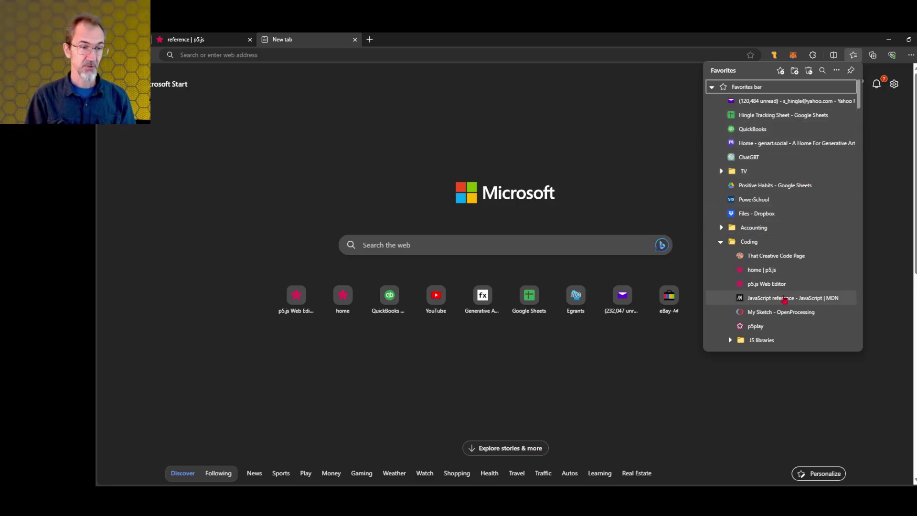
# - Load the 'JavaScript reference - JavaScript | MDN' bookmark from the Coding favorites folder
pyautogui.click(786, 297)
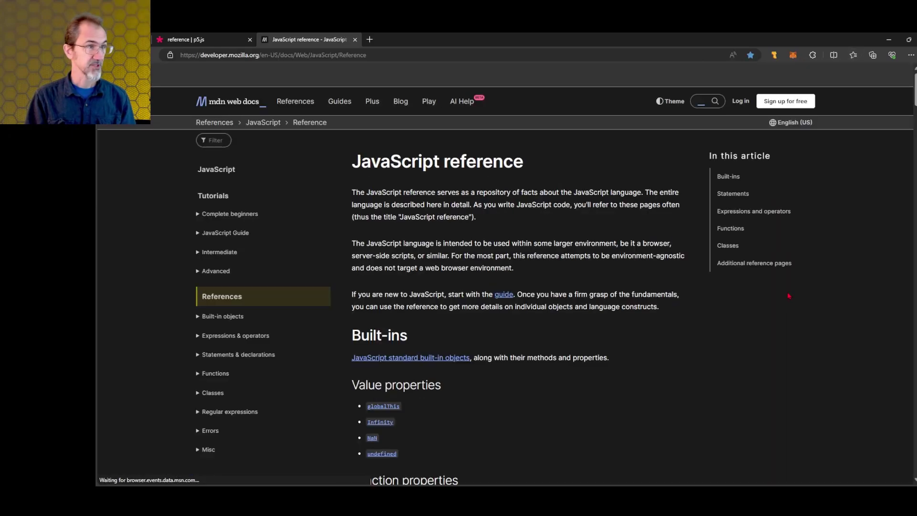
pyautogui.click(371, 101)
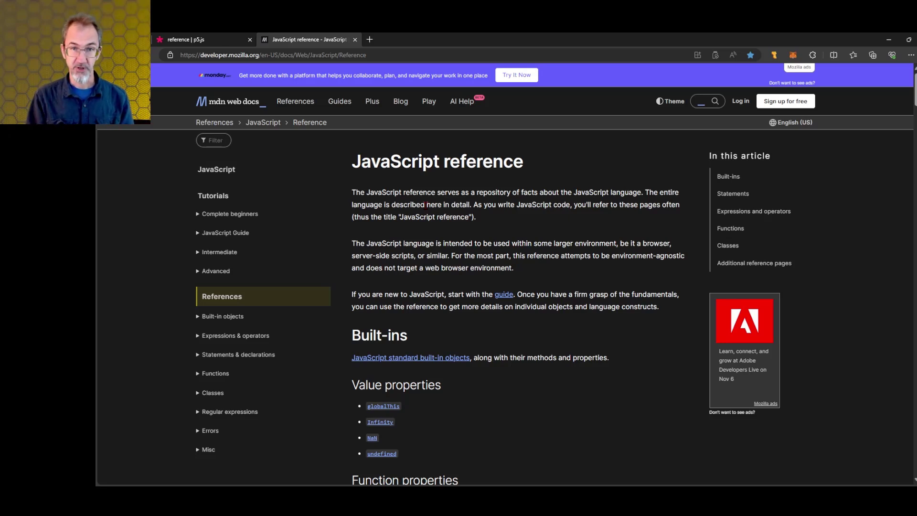
pyautogui.moveTo(456, 233)
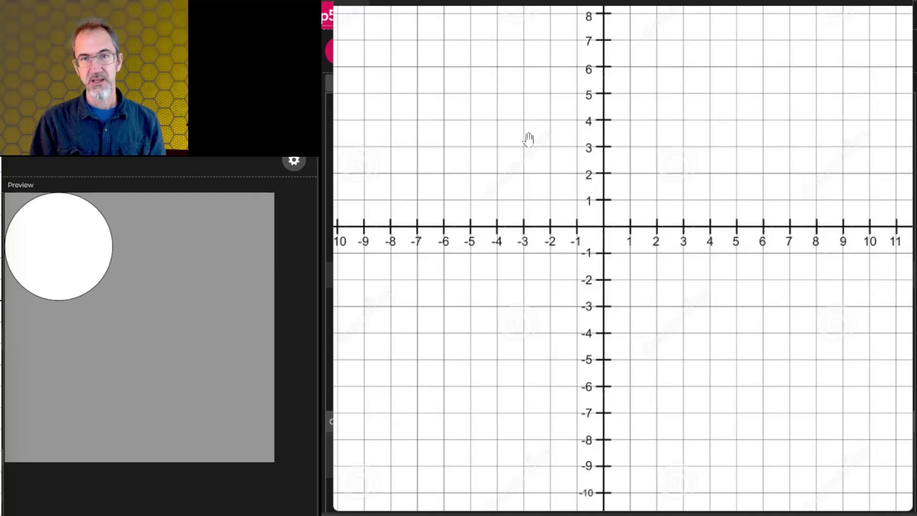
pyautogui.moveTo(166, 319)
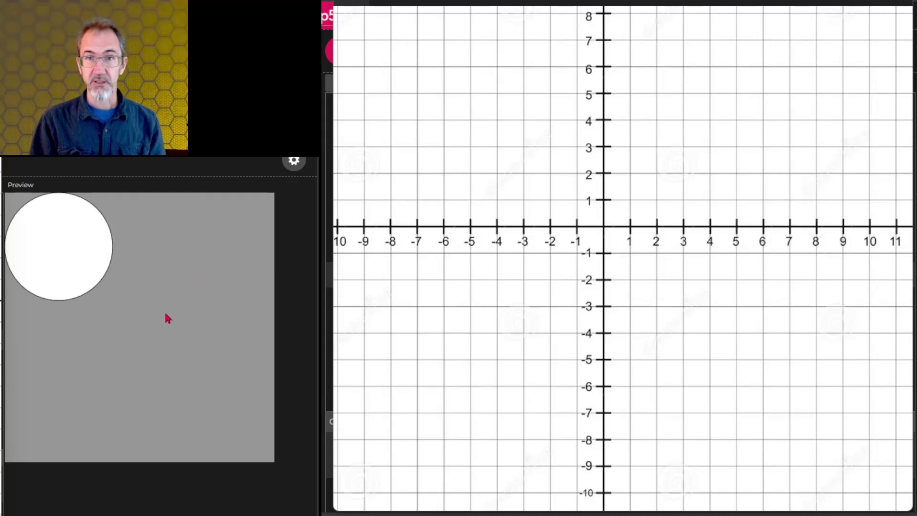
pyautogui.moveTo(100, 326)
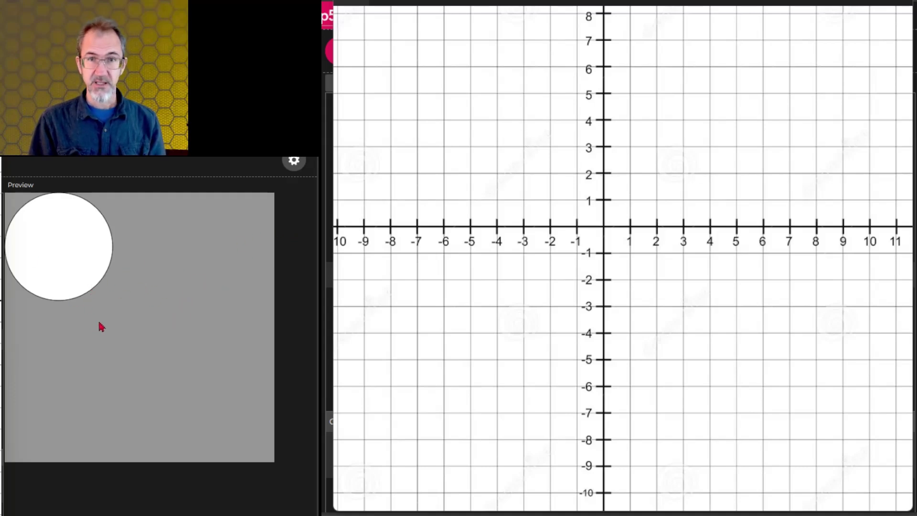
pyautogui.moveTo(189, 340)
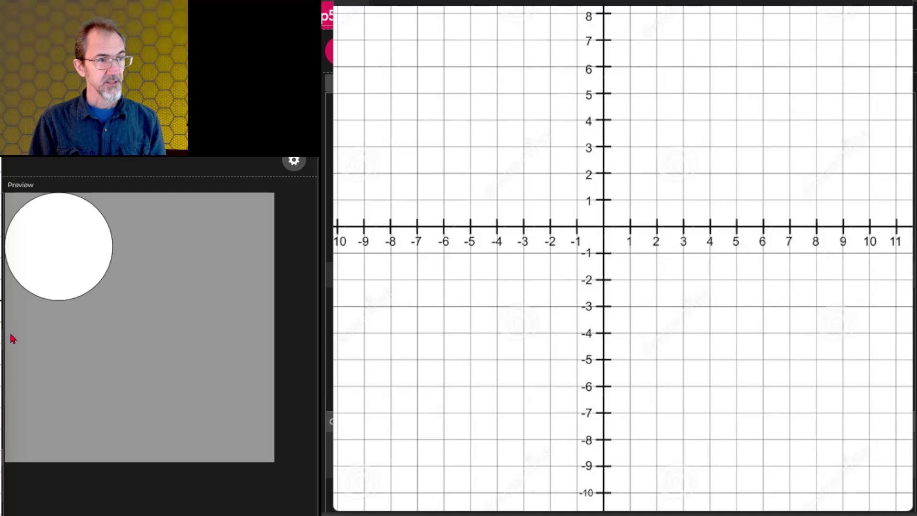
pyautogui.moveTo(157, 336)
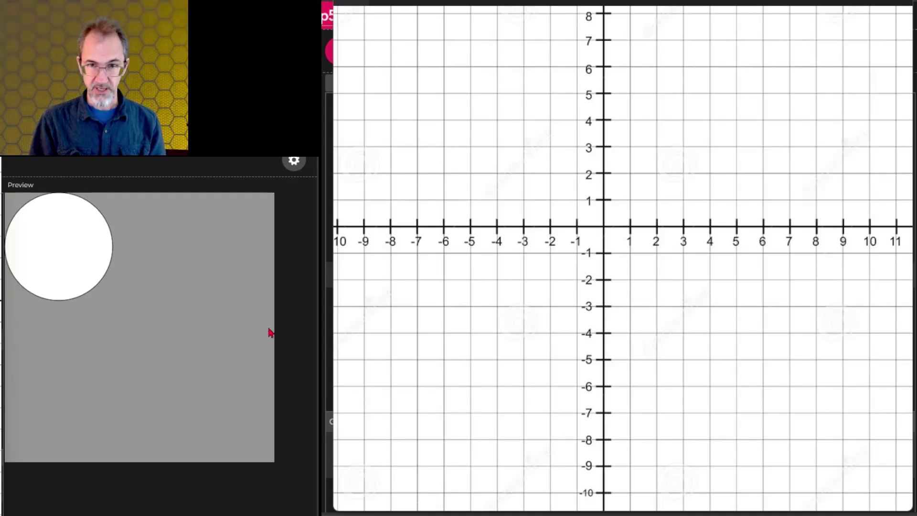
pyautogui.moveTo(610, 244)
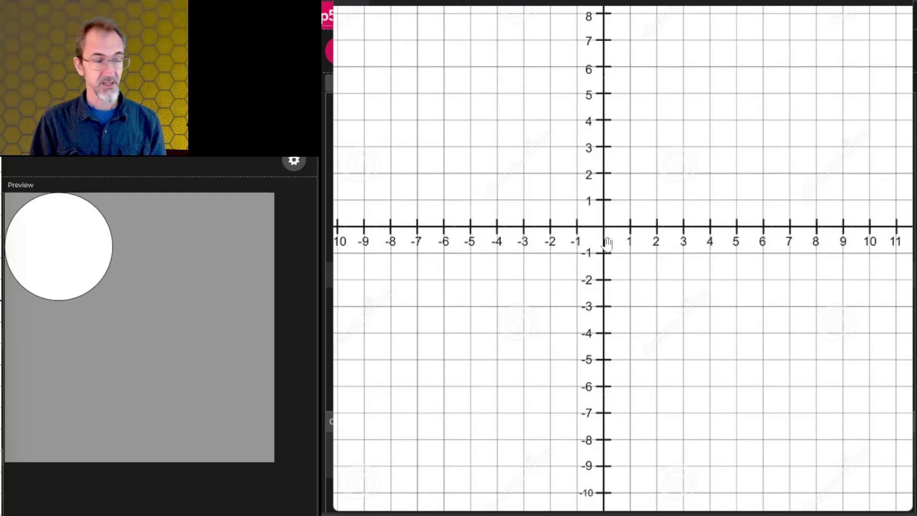
pyautogui.moveTo(596, 232)
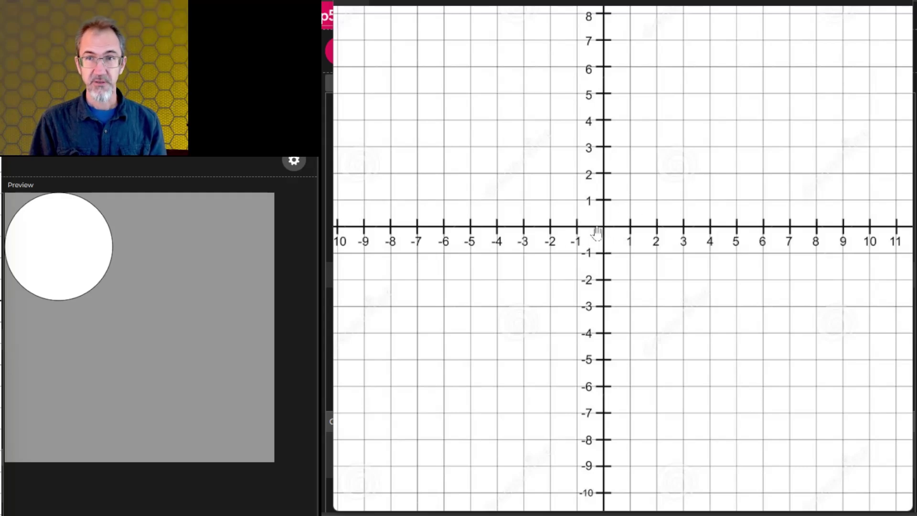
pyautogui.moveTo(623, 30)
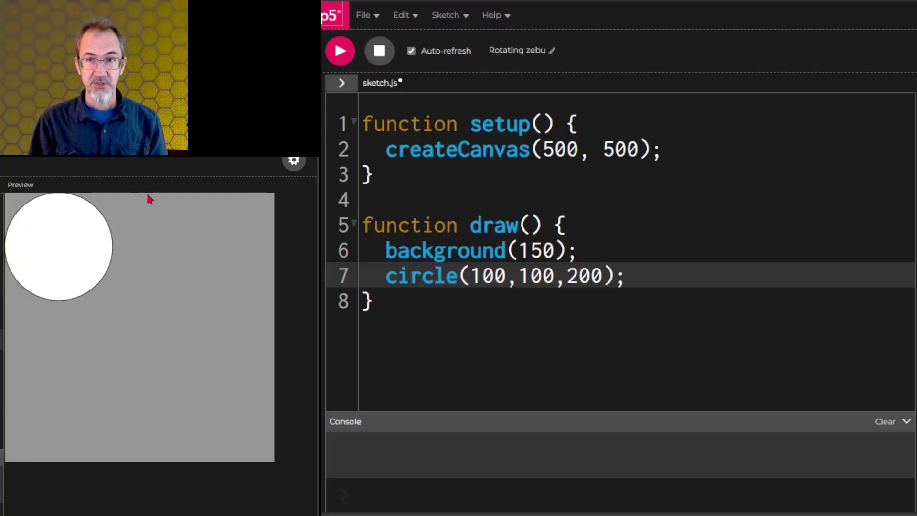
pyautogui.moveTo(144, 423)
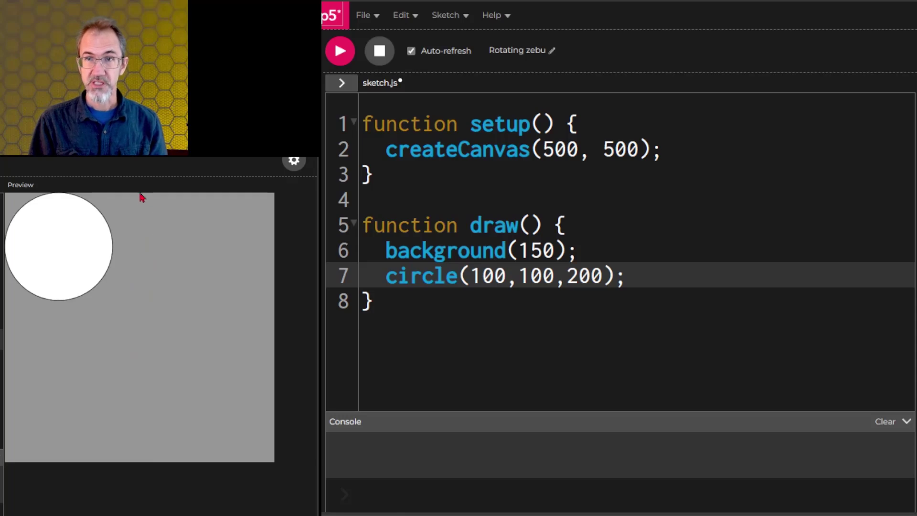
pyautogui.moveTo(154, 472)
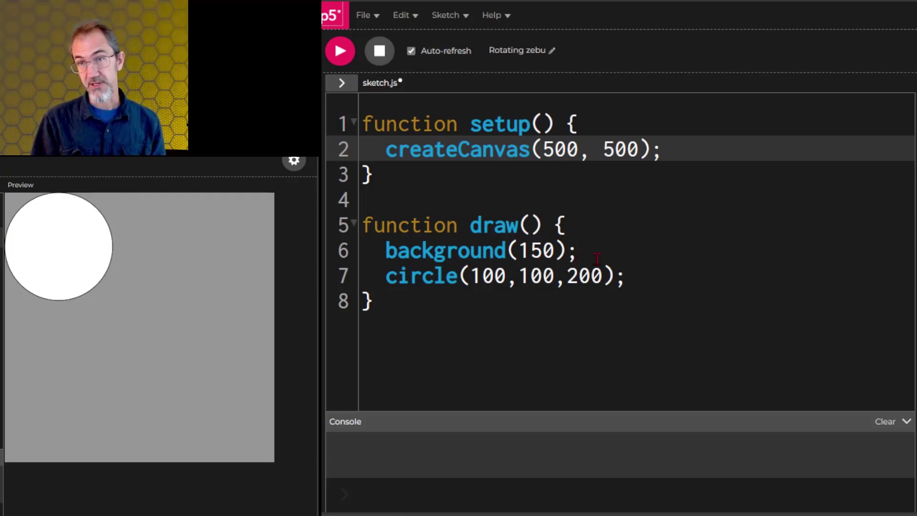
# - Change circle(100,100,200) to circle(200,200,200) on line 7
pyautogui.click(565, 225)
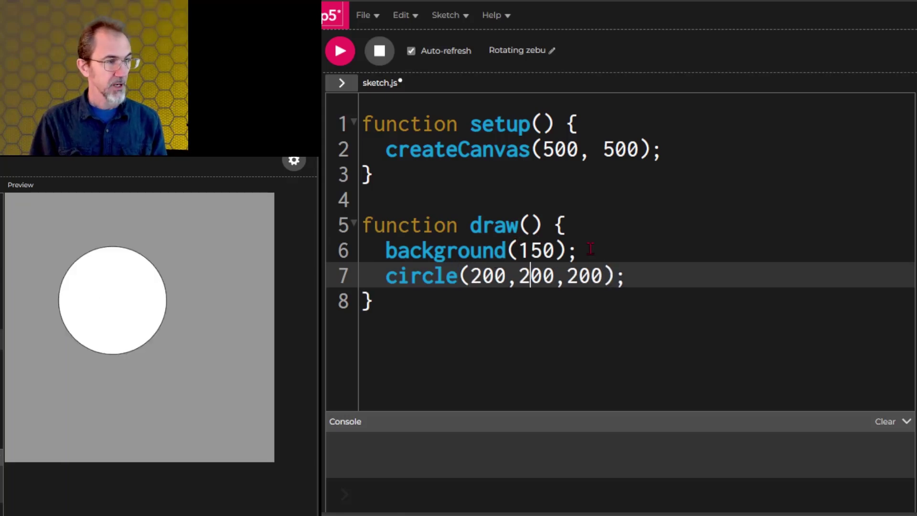
# - Insert fill(150) above the circle call and change background(150) to background(0)
pyautogui.press('Enter')
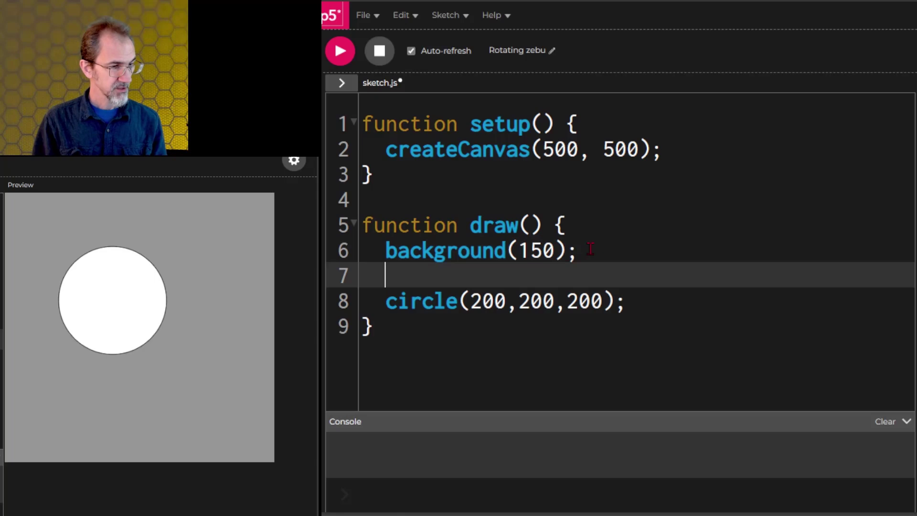
pyautogui.write('f')
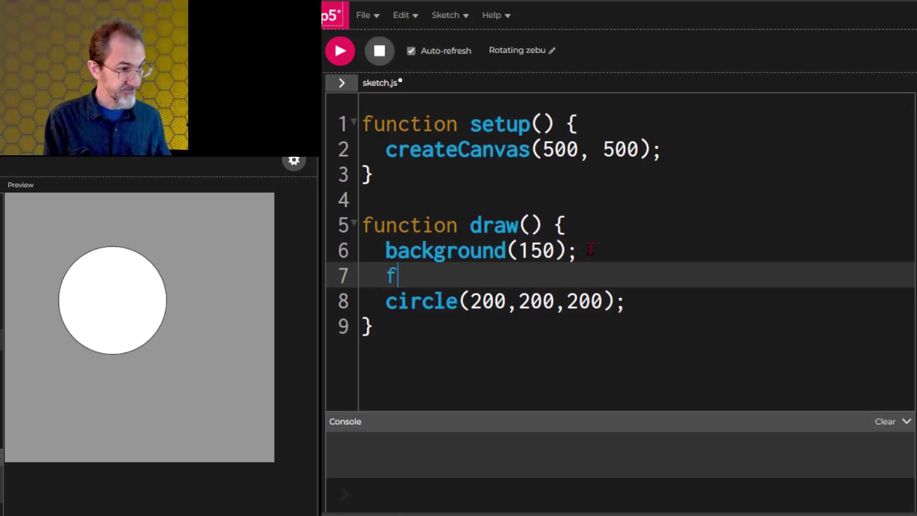
pyautogui.write('ill(150);')
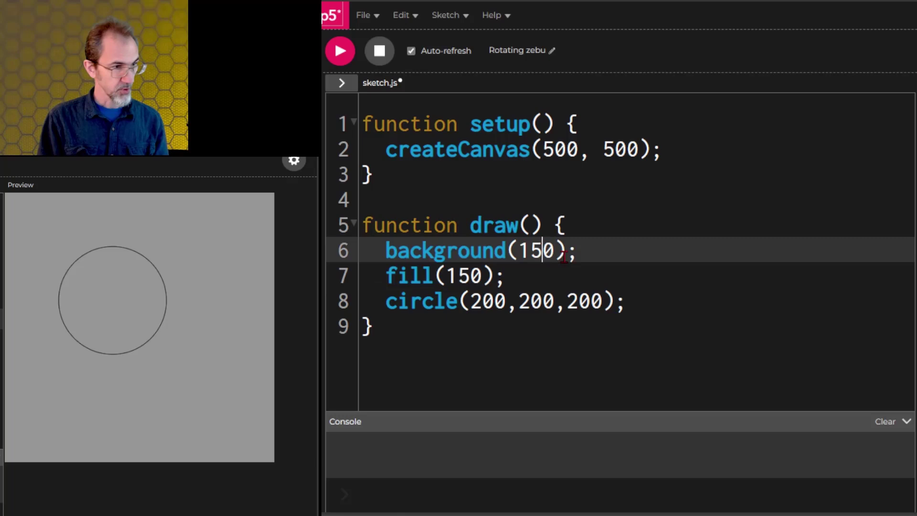
pyautogui.write('0')
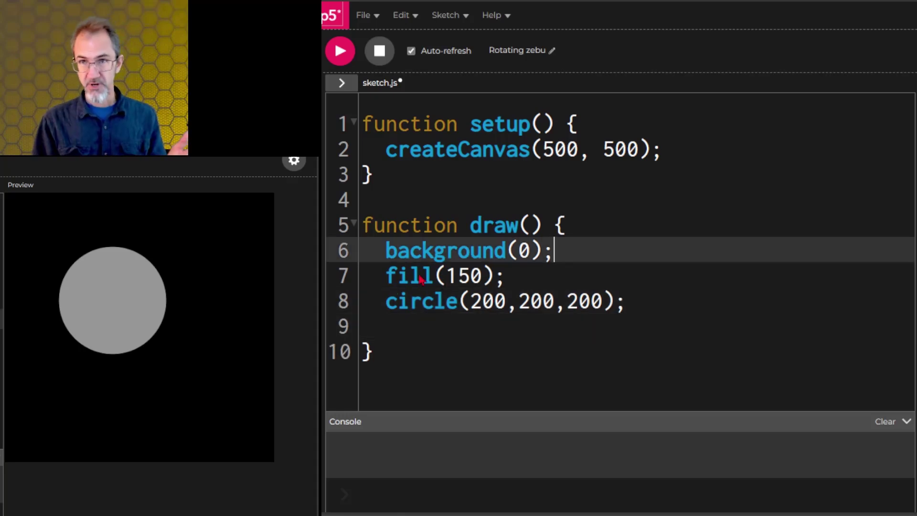
pyautogui.doubleClick(444, 250)
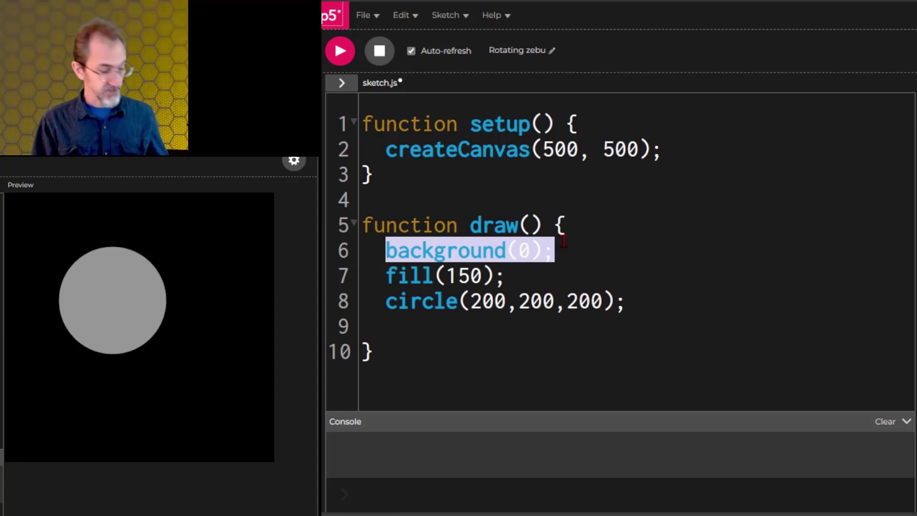
pyautogui.press('Delete')
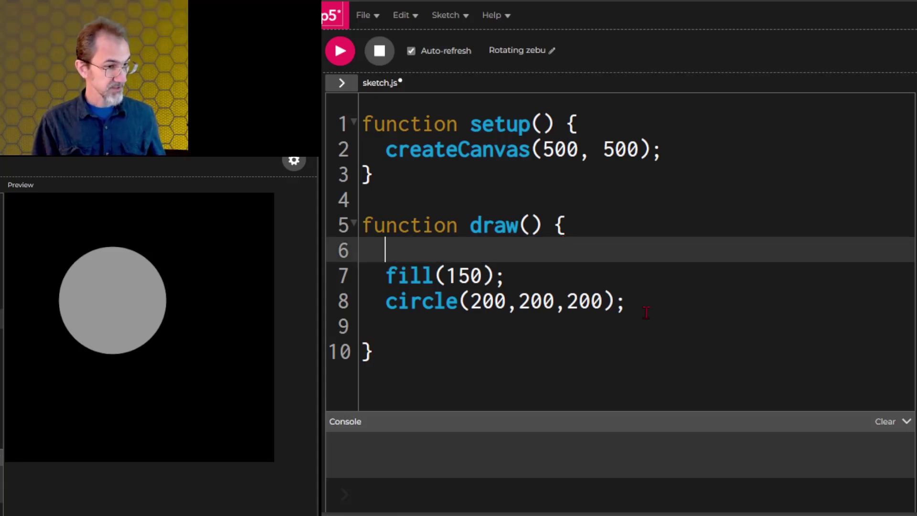
pyautogui.write('background(0);')
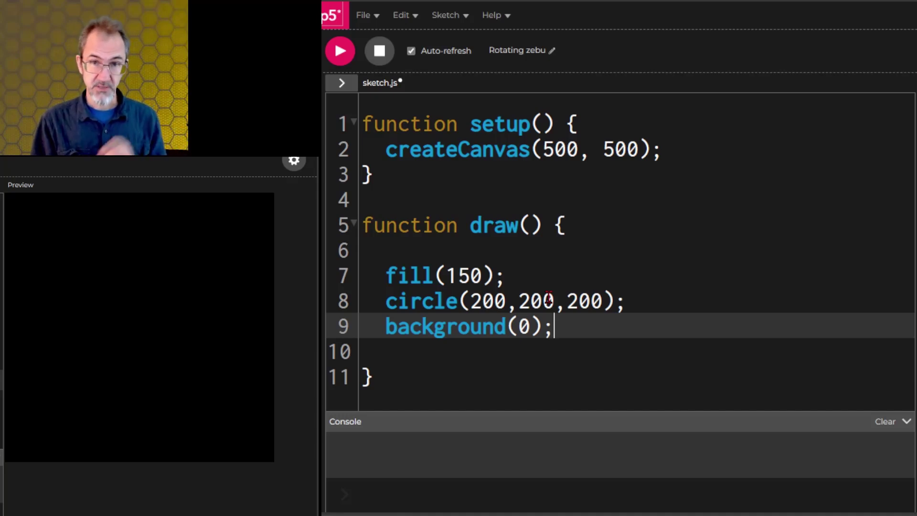
pyautogui.press('Backspace')
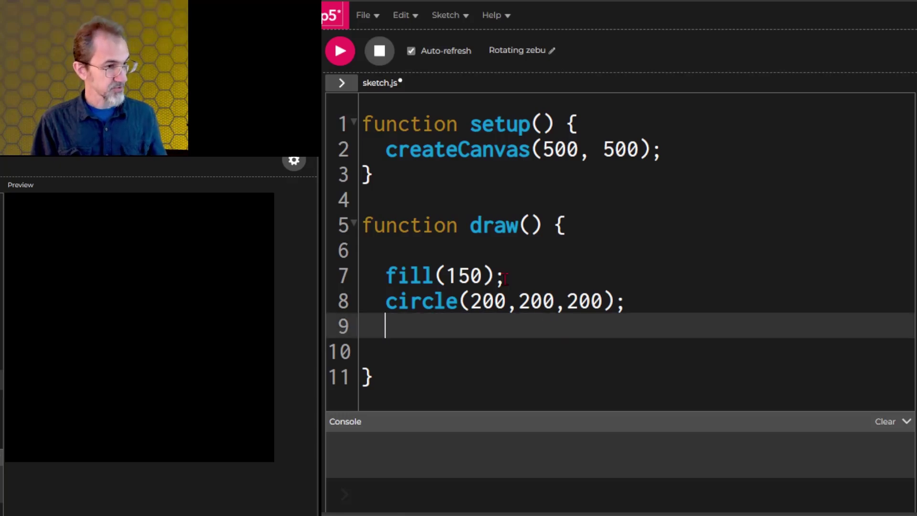
pyautogui.write('background(0);')
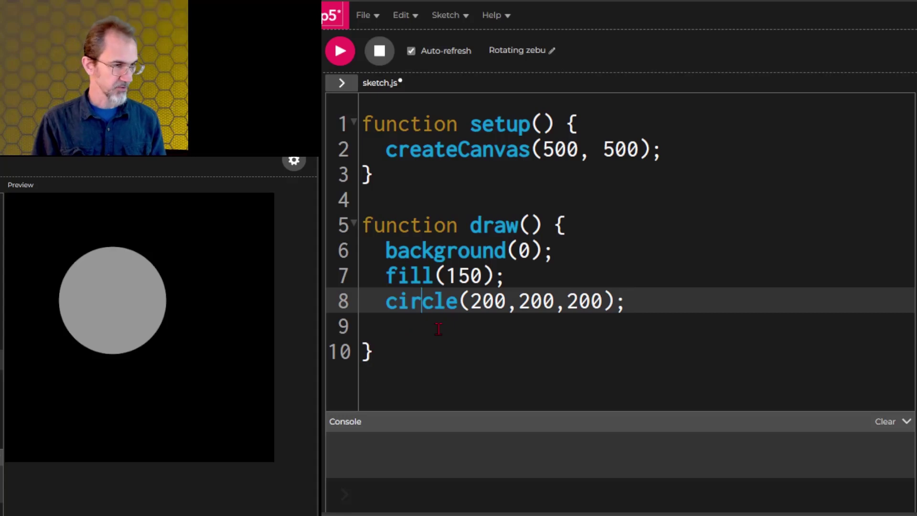
# - Misspell circle as 'cicle', run, and enlarge the console to read the ReferenceError suggesting 'circle'
pyautogui.press('Backspace')
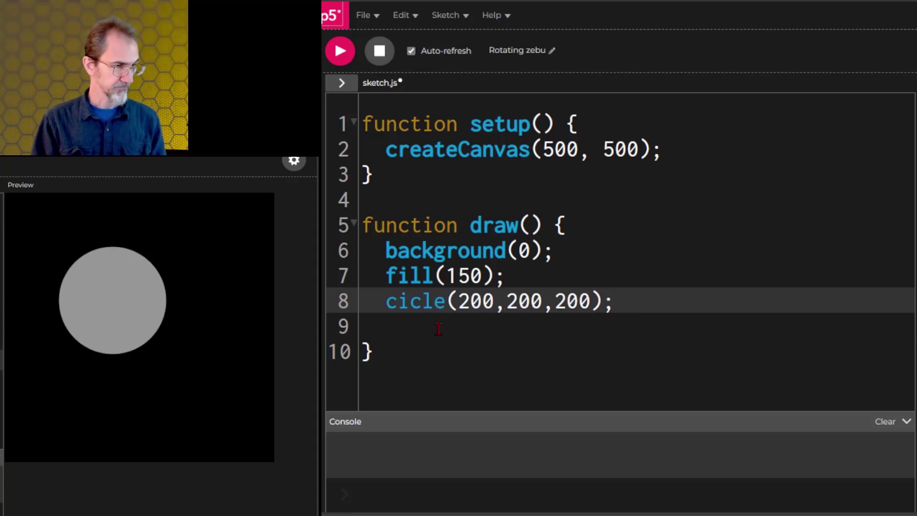
pyautogui.click(340, 50)
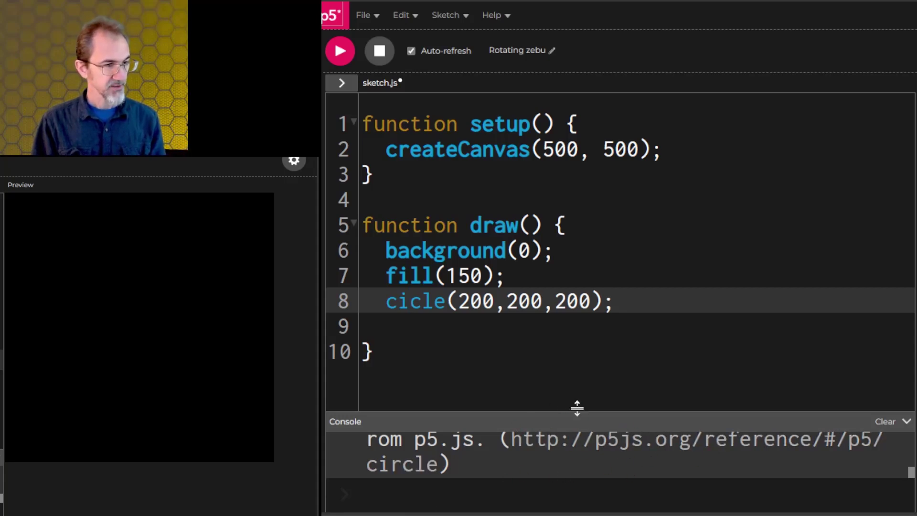
pyautogui.moveTo(576, 408); pyautogui.dragTo(563, 302)
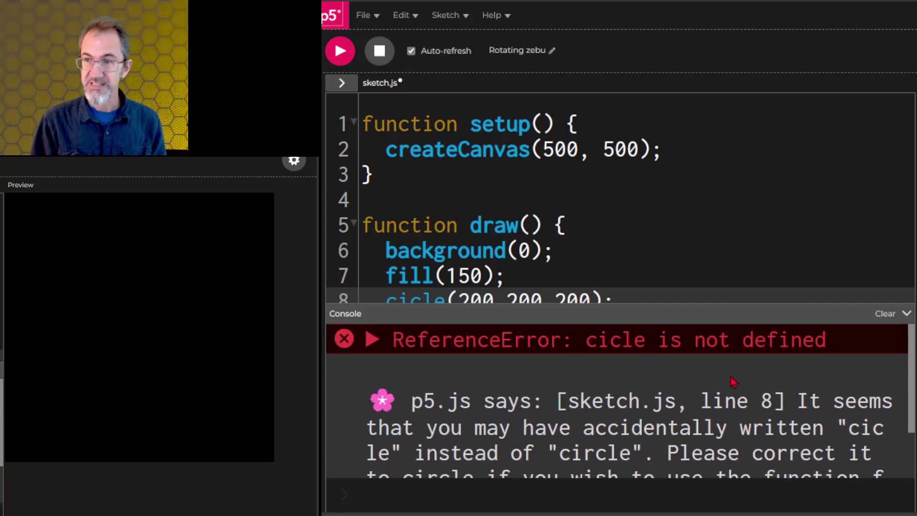
pyautogui.scroll(-3)
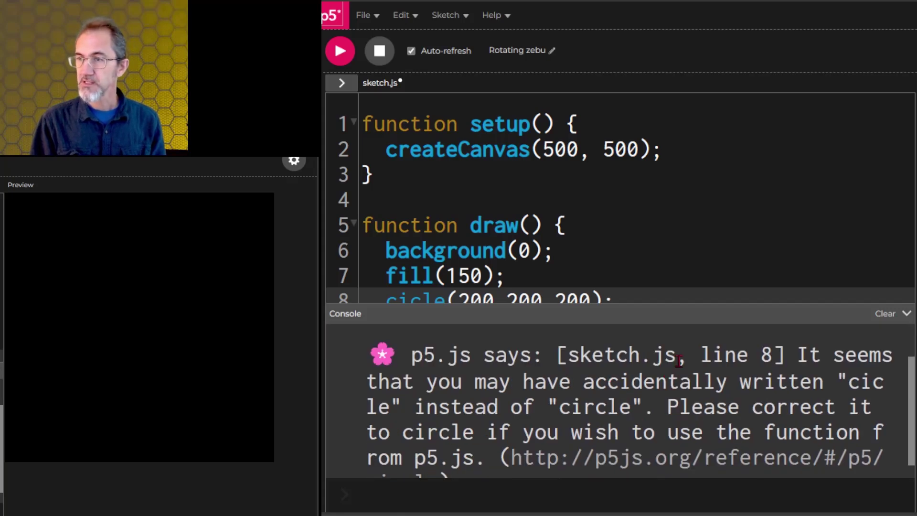
pyautogui.moveTo(758, 359)
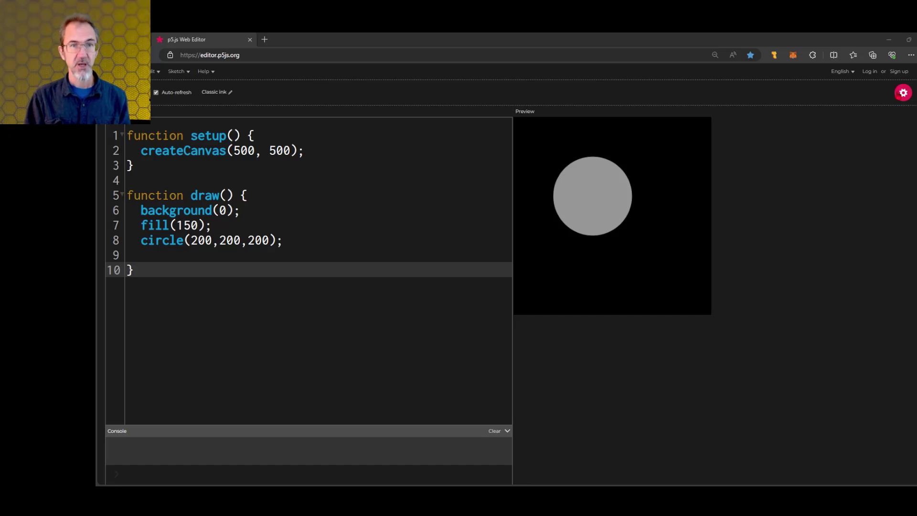
pyautogui.moveTo(898, 71)
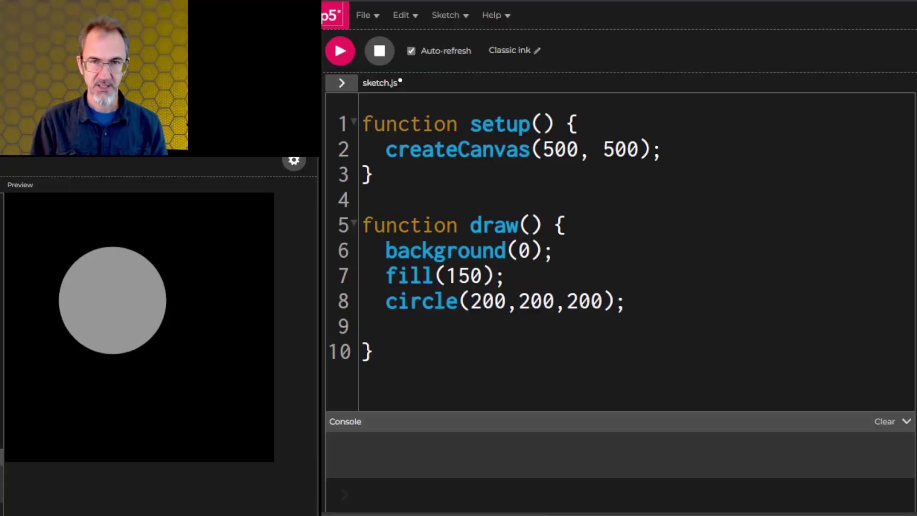
pyautogui.moveTo(556, 20)
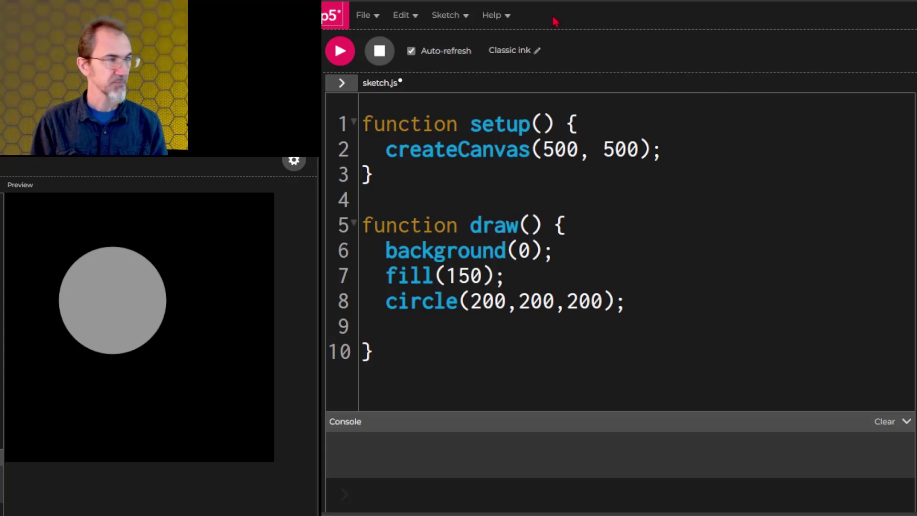
# - Save the sketch to the account as 'Classic ink' via File > Save
pyautogui.click(365, 16)
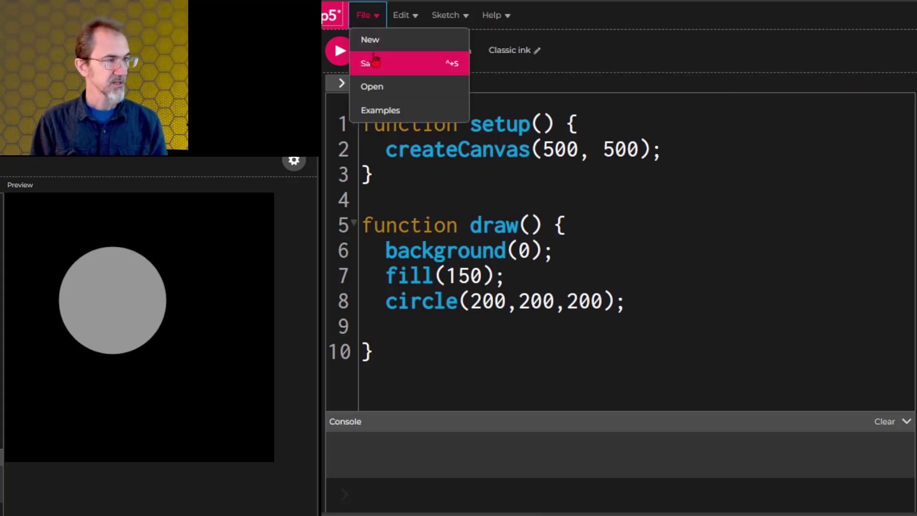
pyautogui.click(371, 63)
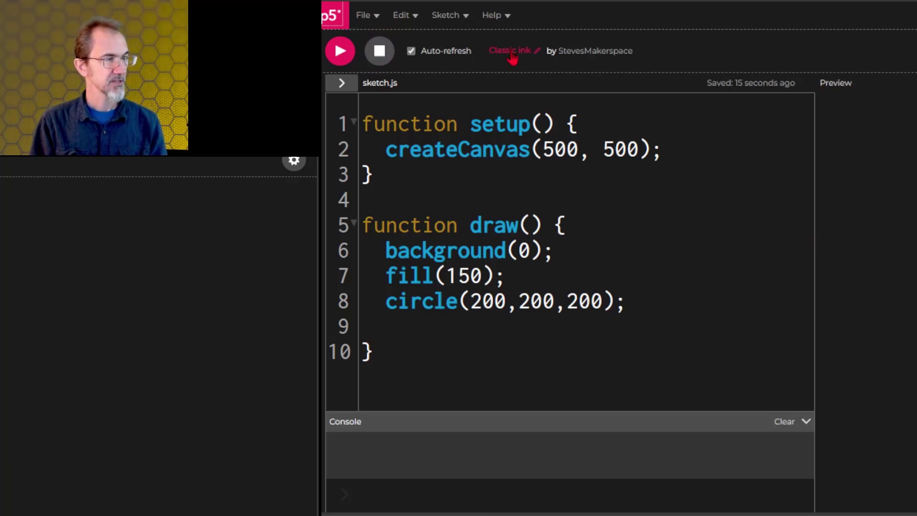
pyautogui.click(511, 50)
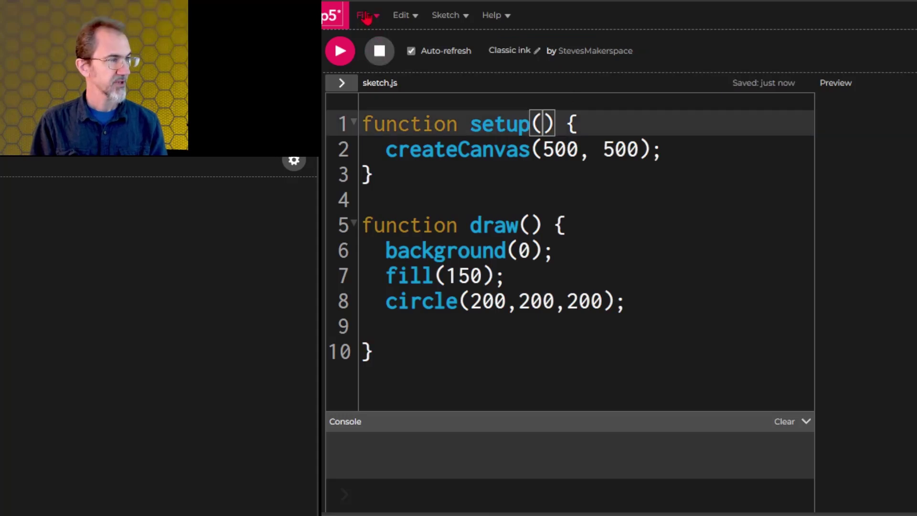
# - Show the saved sketches list with Classic ink at the top via File > Open
pyautogui.click(367, 15)
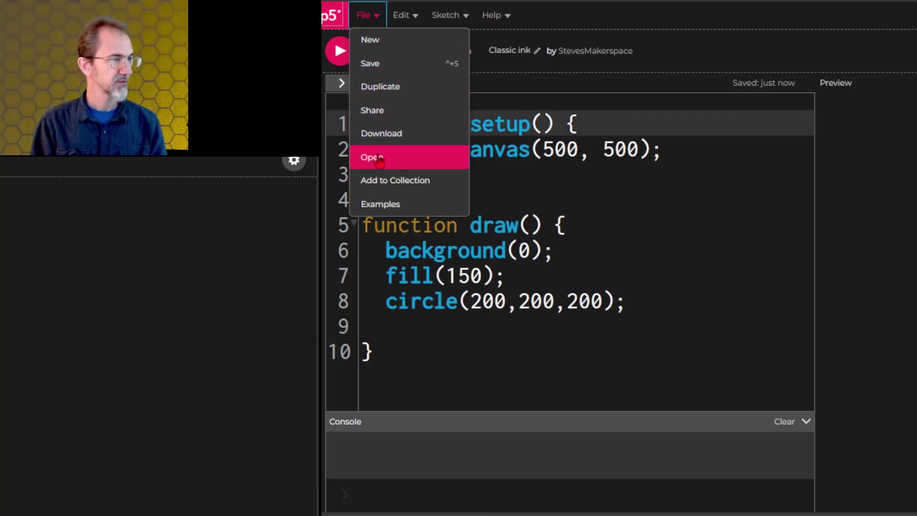
pyautogui.click(370, 158)
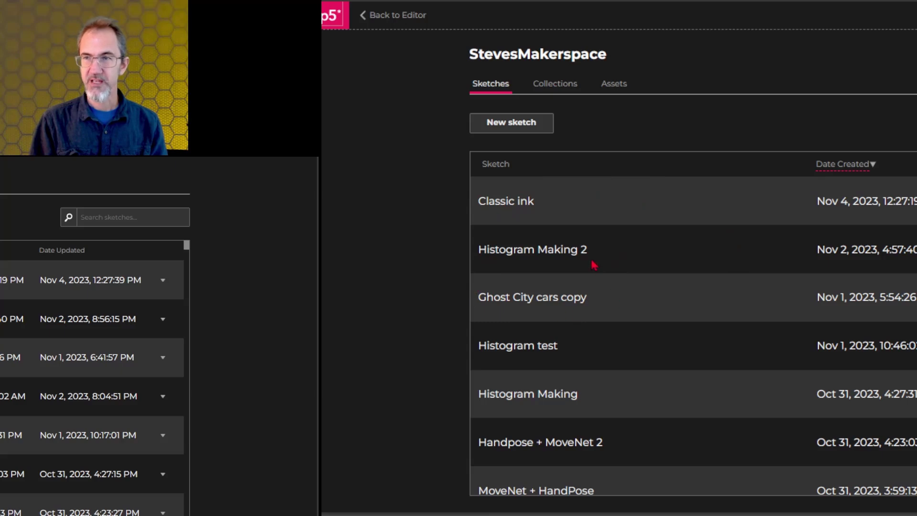
pyautogui.moveTo(513, 214)
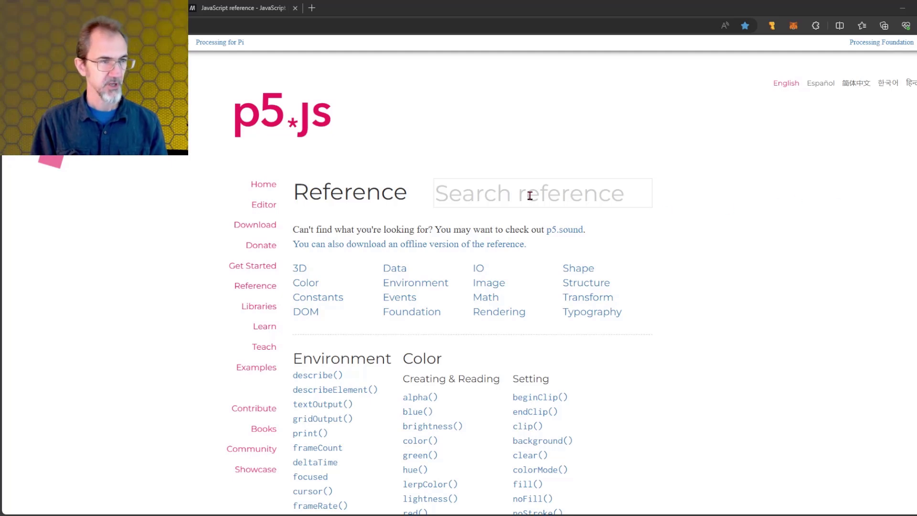
# - Search the reference for 'fill' and load the fill() entry
pyautogui.click(569, 193)
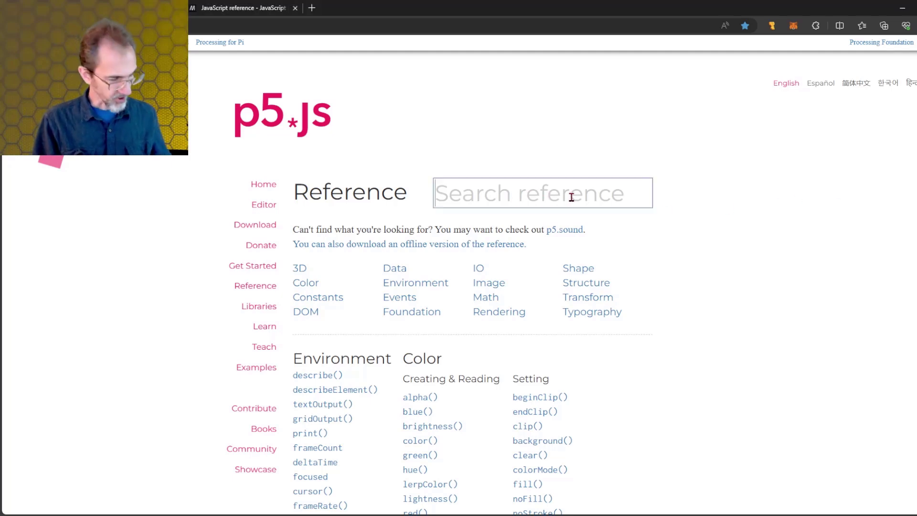
pyautogui.write('fill')
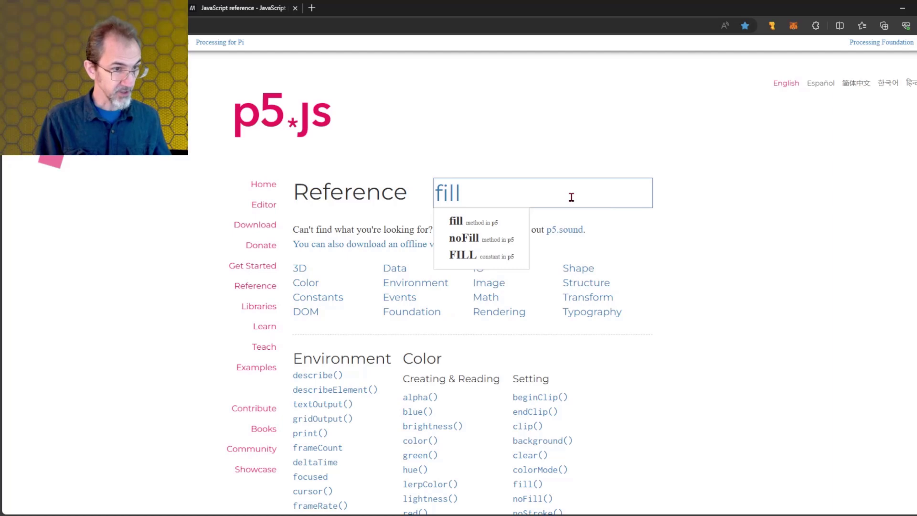
pyautogui.click(456, 221)
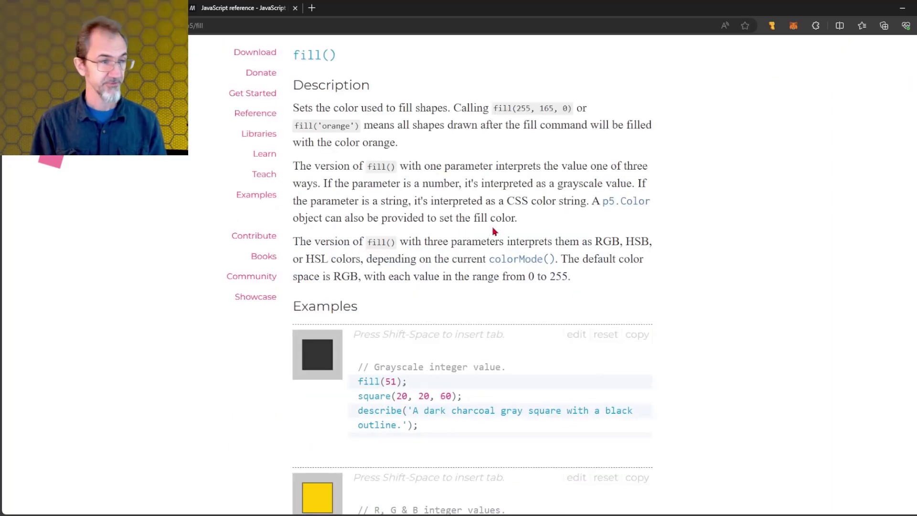
# - Read through the fill() description and its colour examples down to percentage RGBA and p5.Color
pyautogui.scroll(-3)
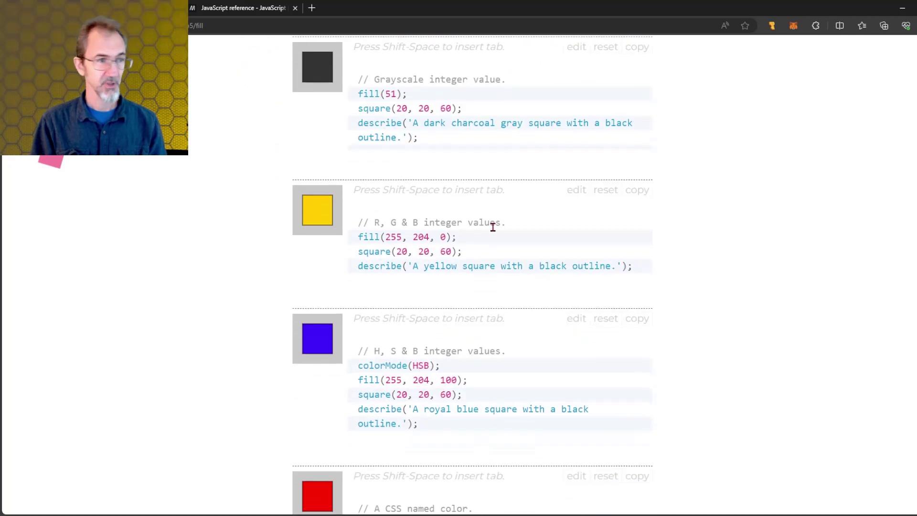
pyautogui.scroll(3)
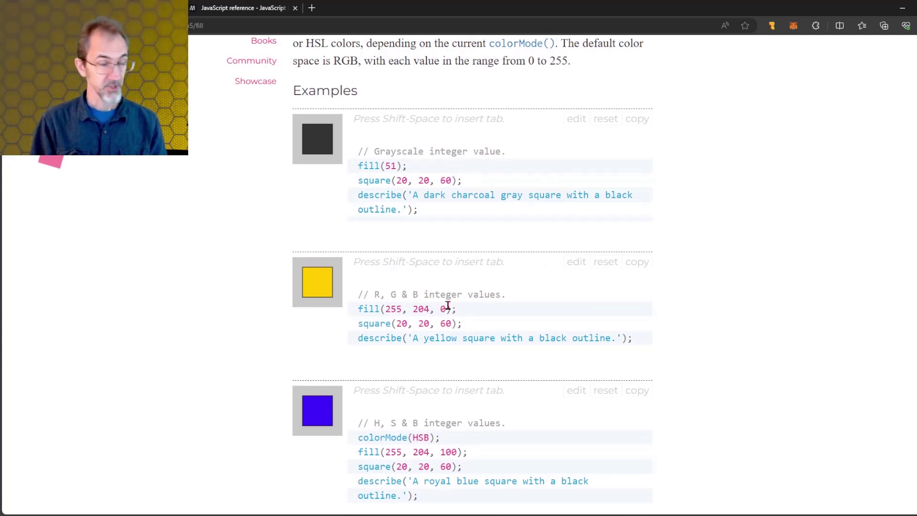
pyautogui.scroll(-3)
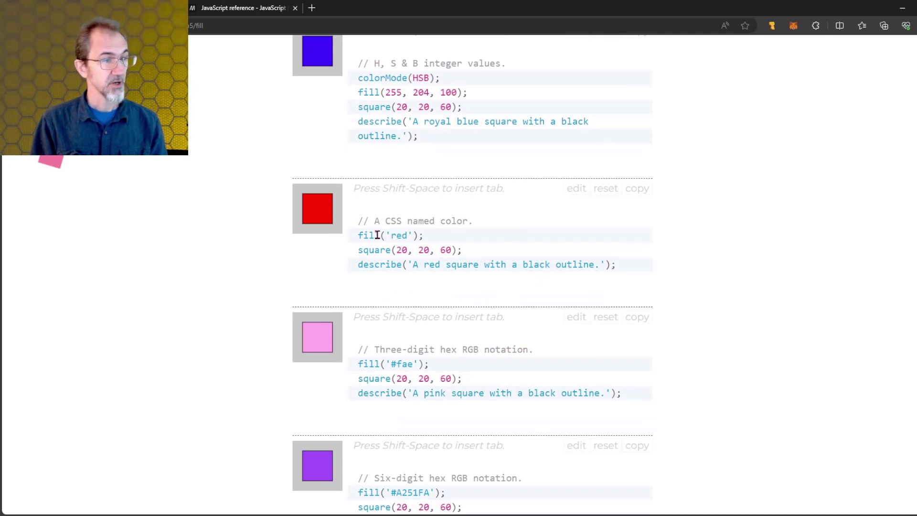
pyautogui.scroll(-3)
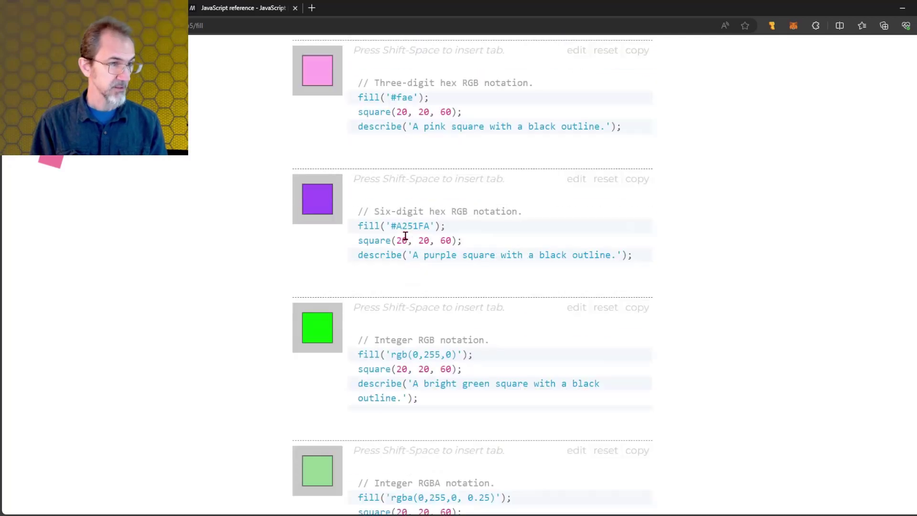
pyautogui.scroll(-3)
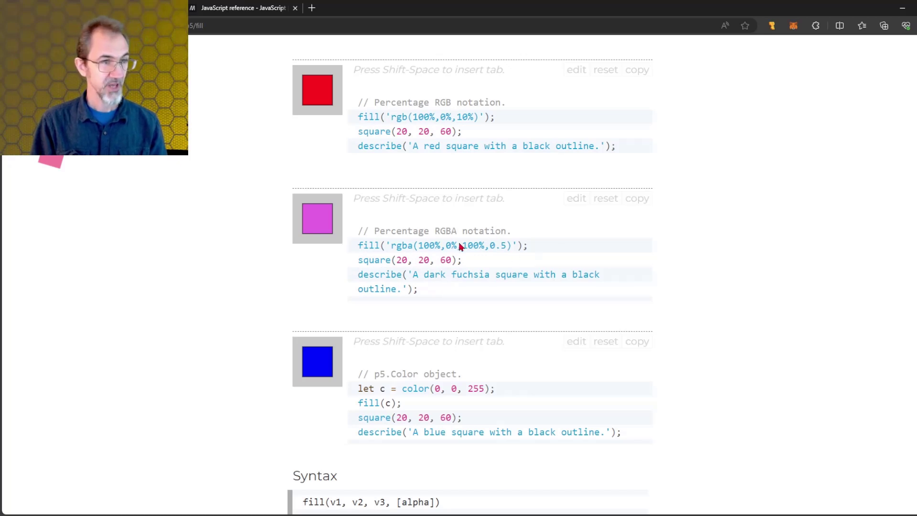
# - Edit the percentage RGBA example's square to square(20, 30, 60) and rerun it
pyautogui.click(459, 247)
pyautogui.write('3')
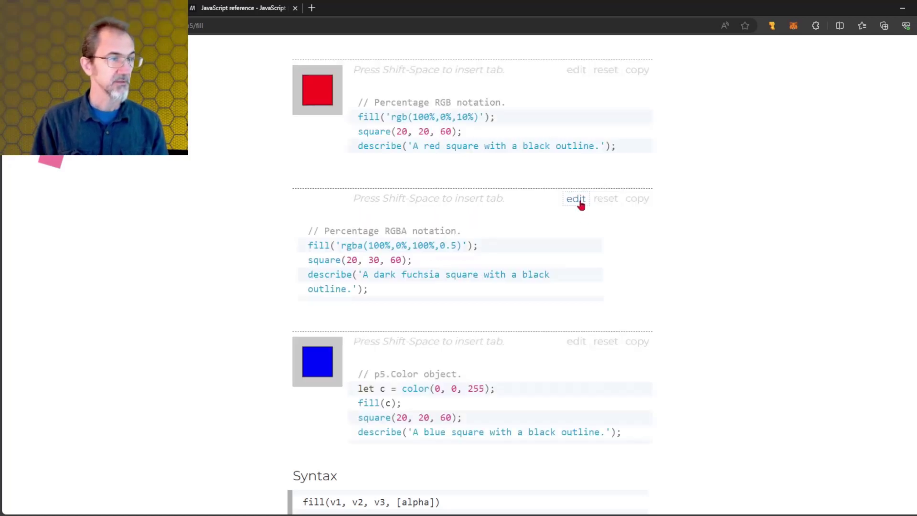
pyautogui.click(576, 198)
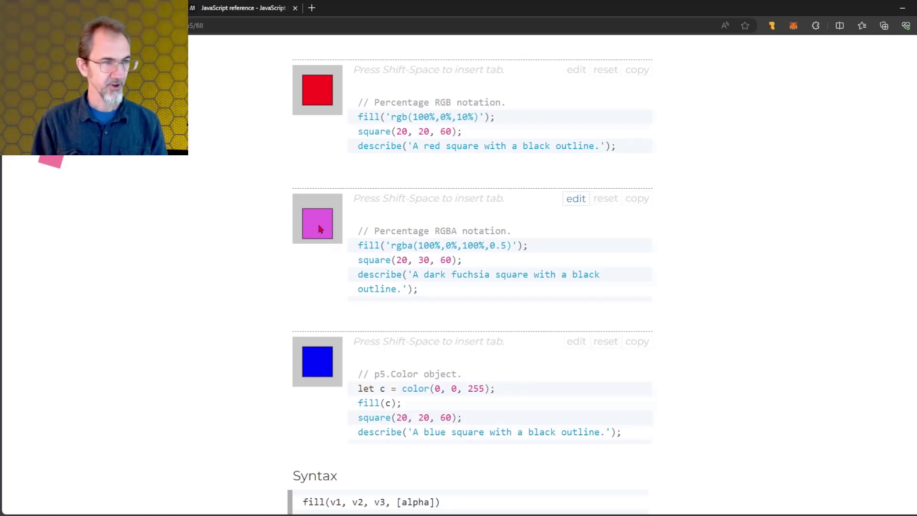
pyautogui.moveTo(620, 211)
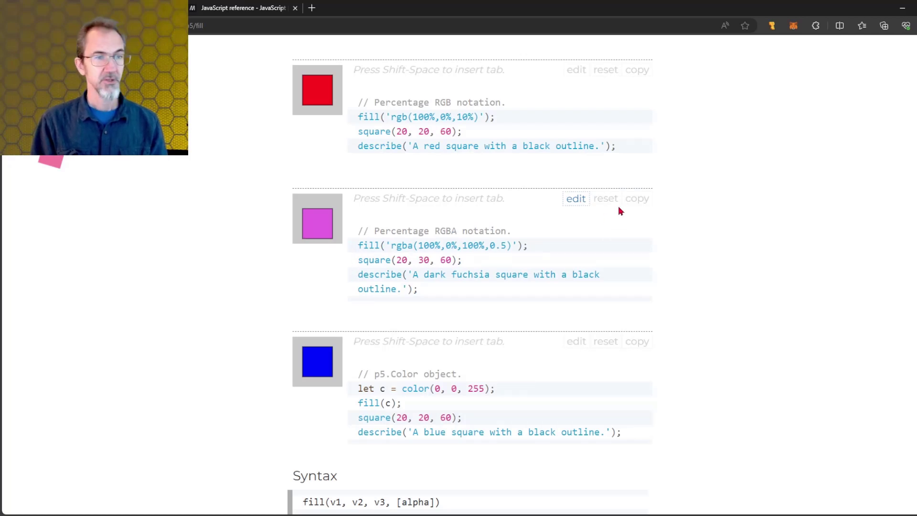
pyautogui.click(576, 198)
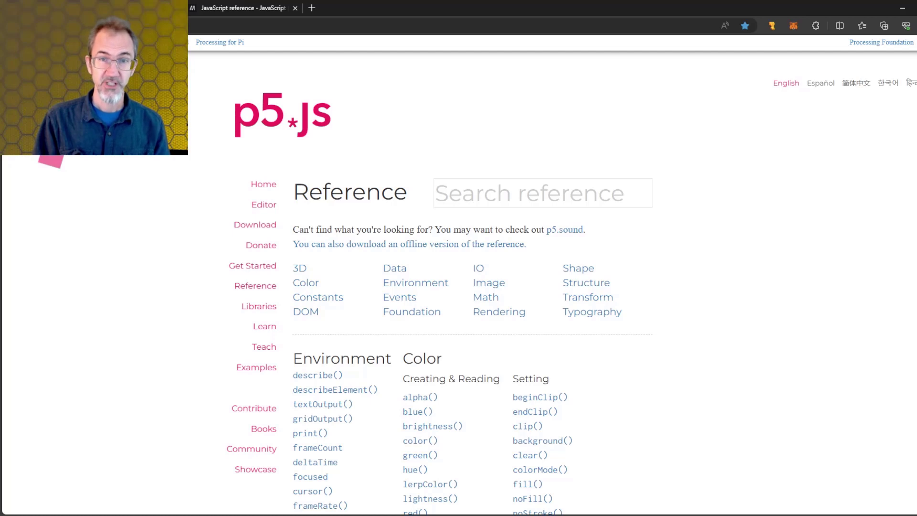
pyautogui.moveTo(634, 263)
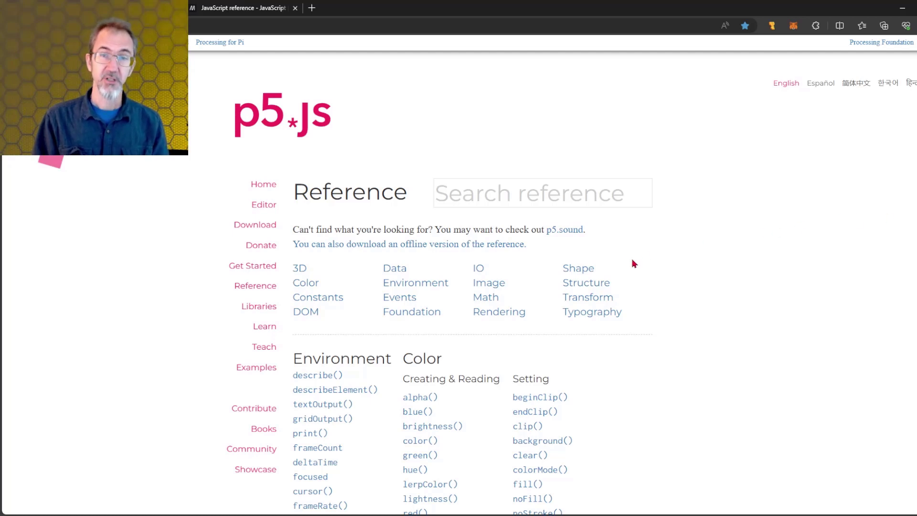